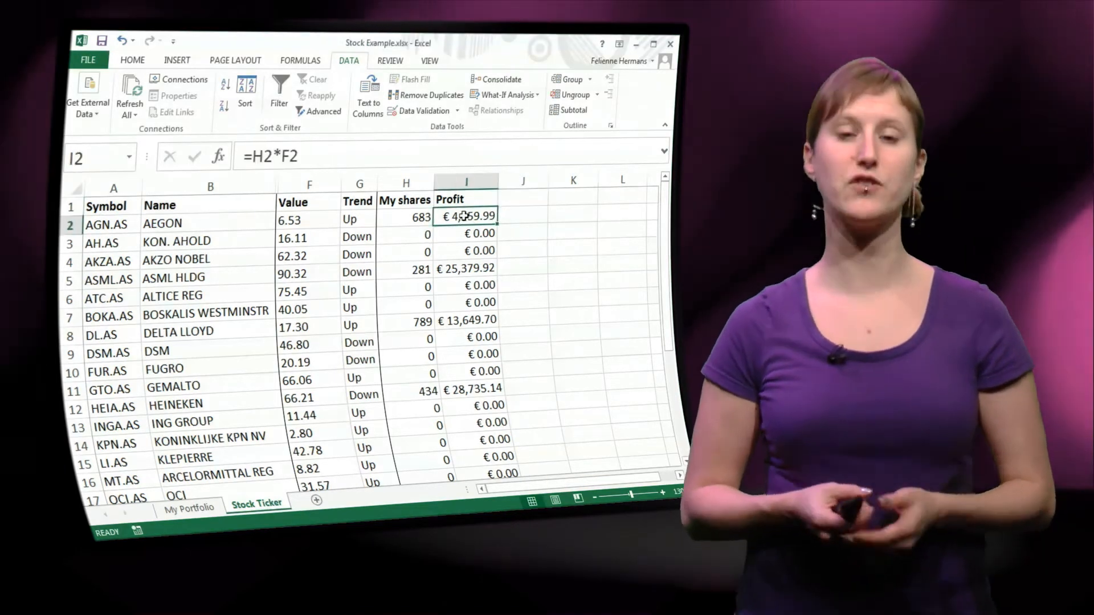
# Enter the header 'Amount to sell' in J1 beside the Profit column.
pyautogui.doubleClick(466, 217)
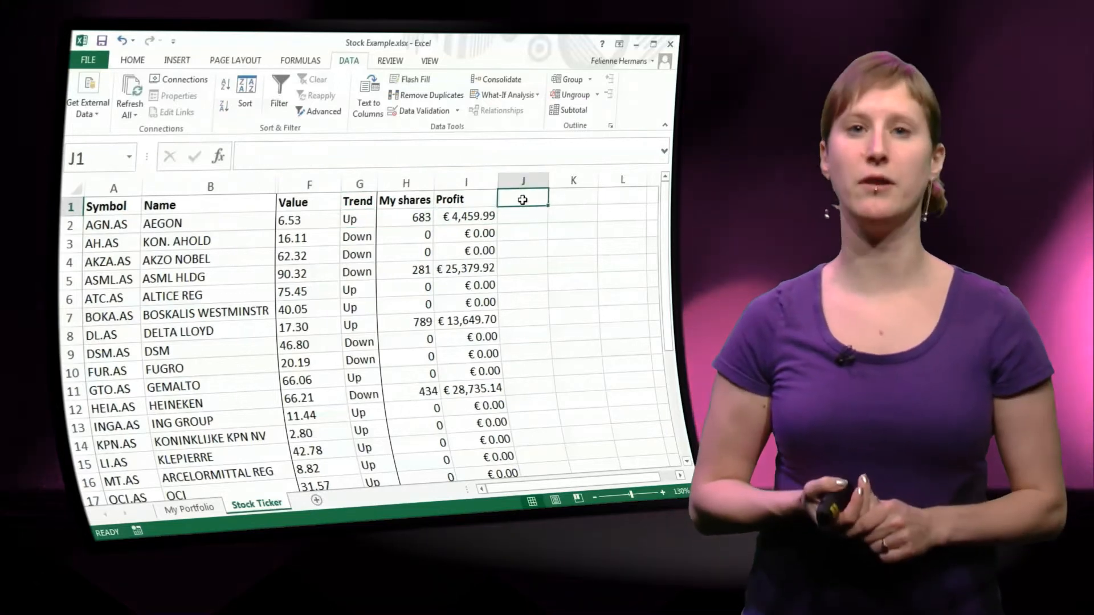
pyautogui.write('Amount to sell')
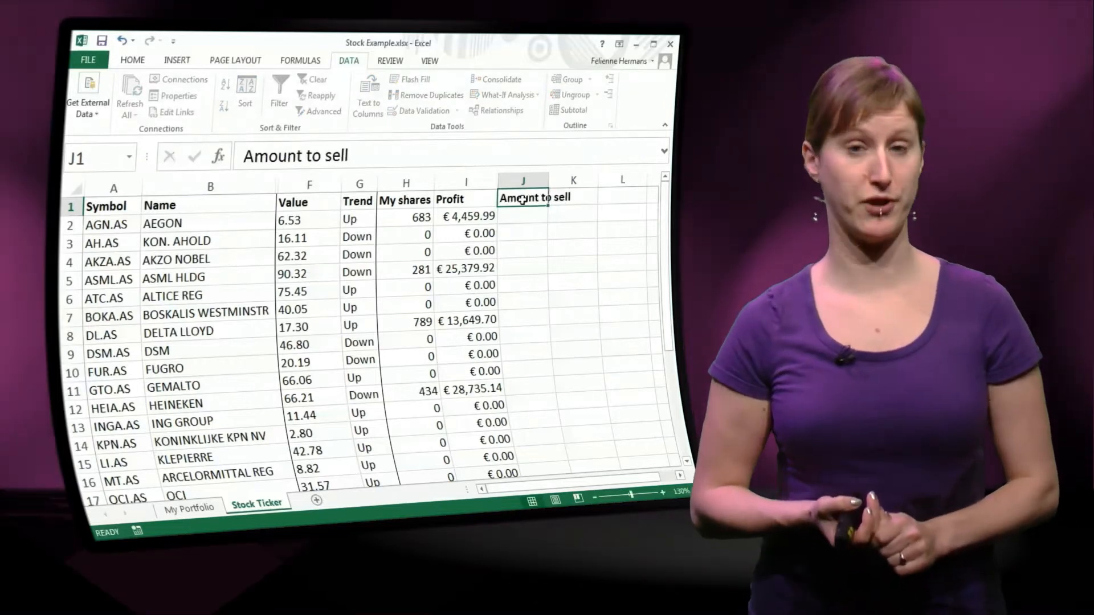
pyautogui.click(536, 216)
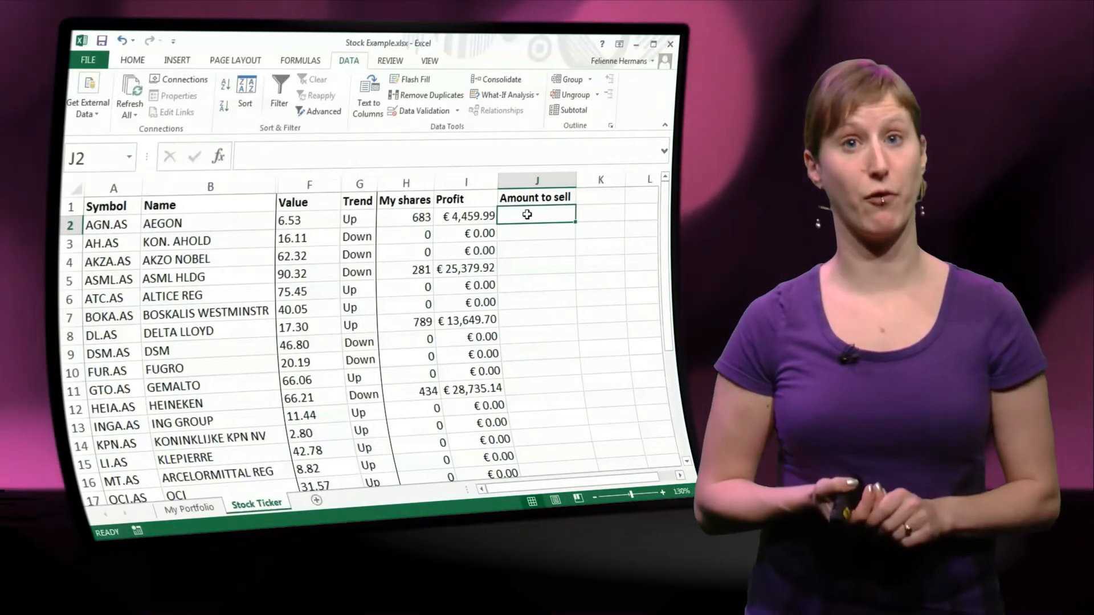
# Enter =IF(G2="Up",0,H2/2) in J2 and fill it down the Amount to sell column.
pyautogui.write('=')
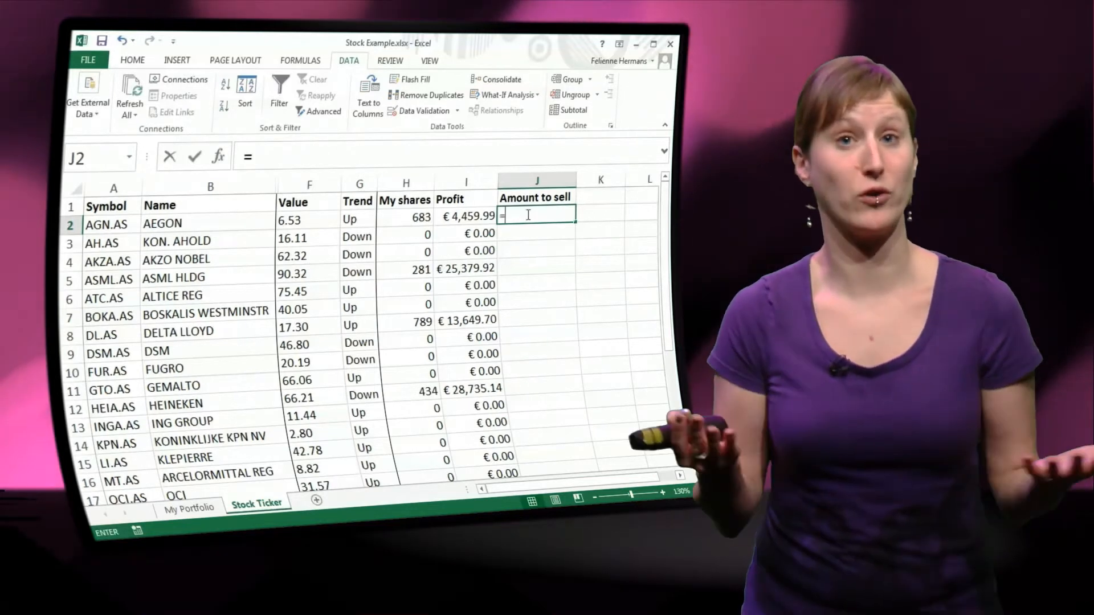
pyautogui.write('IF')
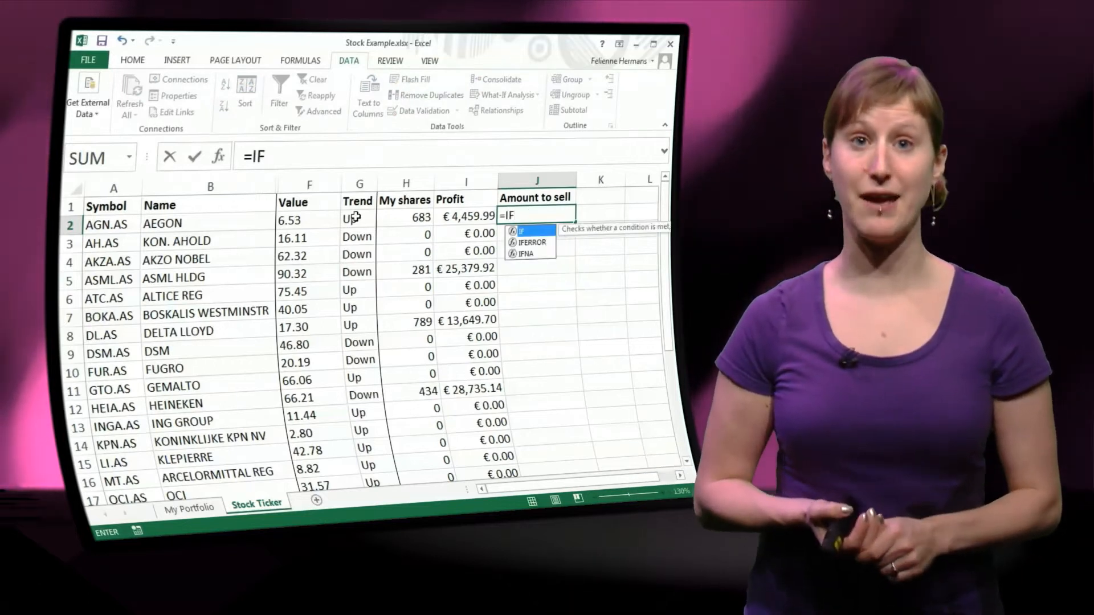
pyautogui.click(358, 218)
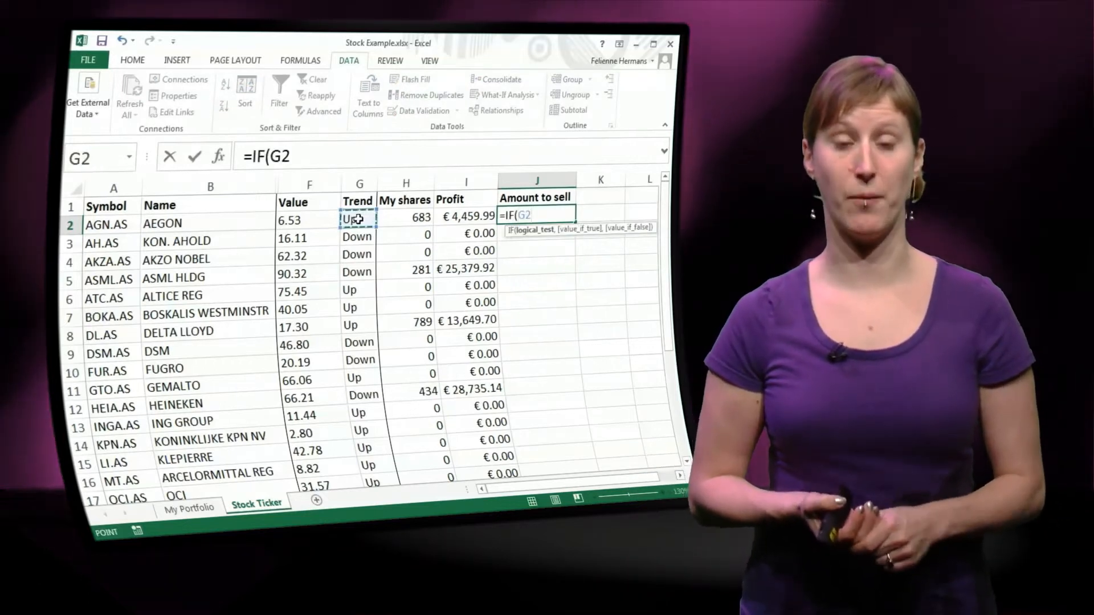
pyautogui.write('="Up"')
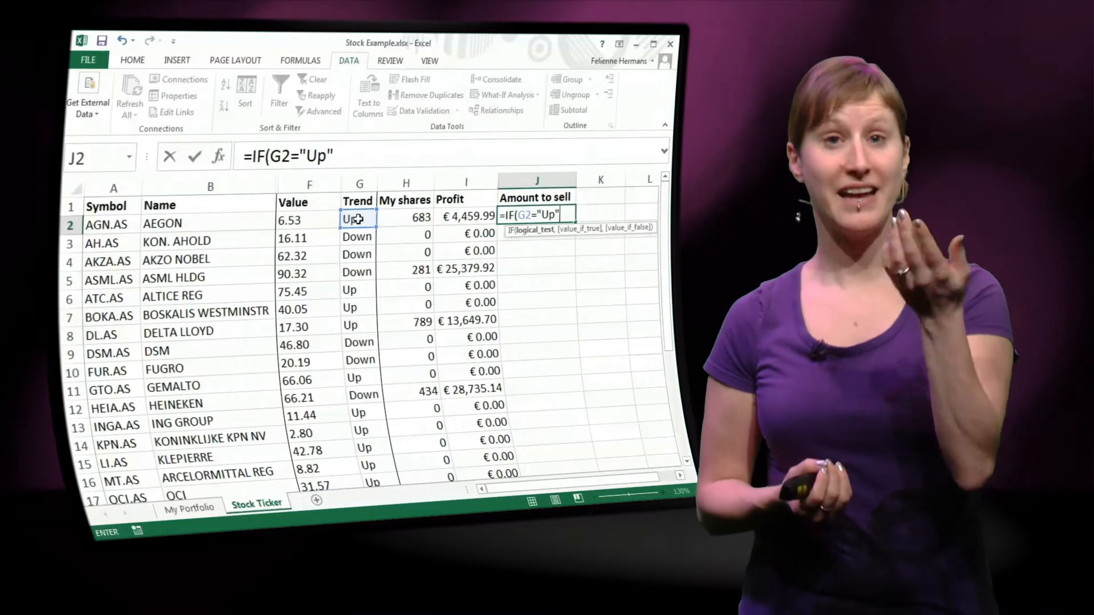
pyautogui.write(',')
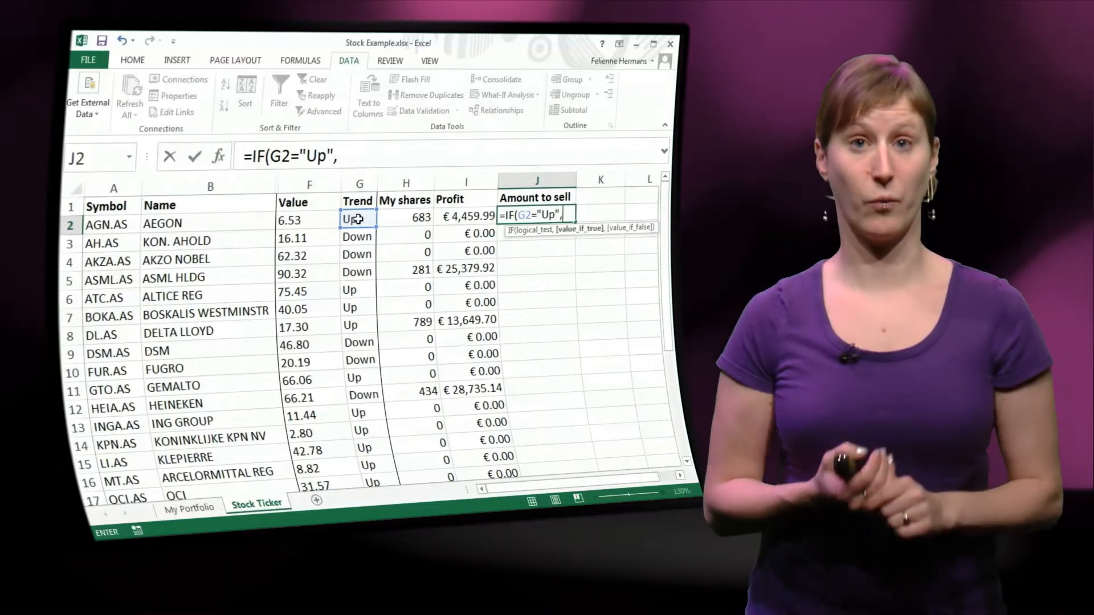
pyautogui.write('0')
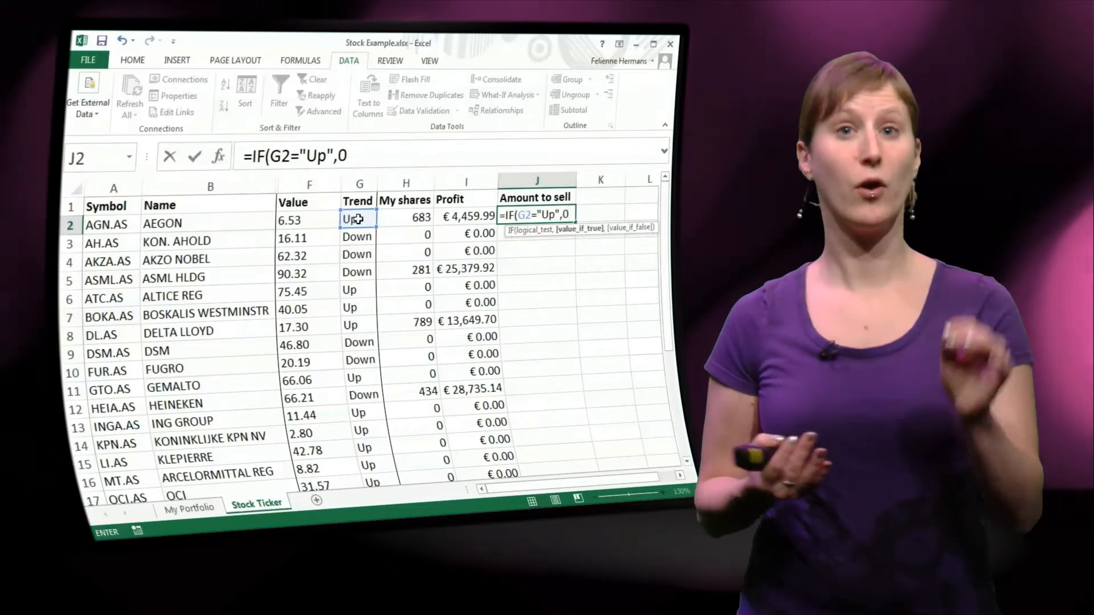
pyautogui.write(',')
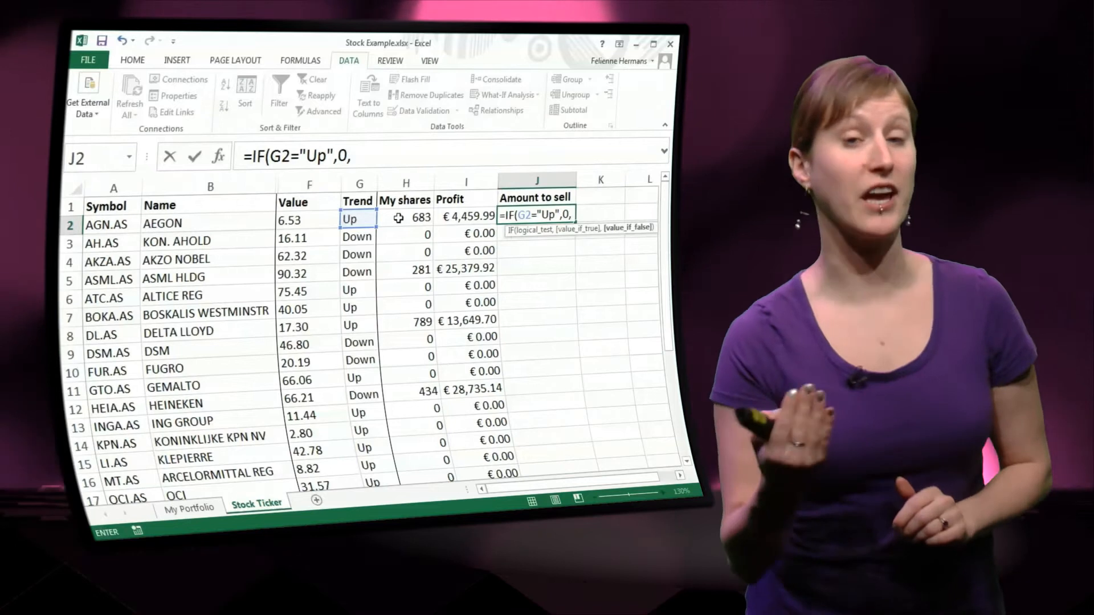
pyautogui.click(405, 217)
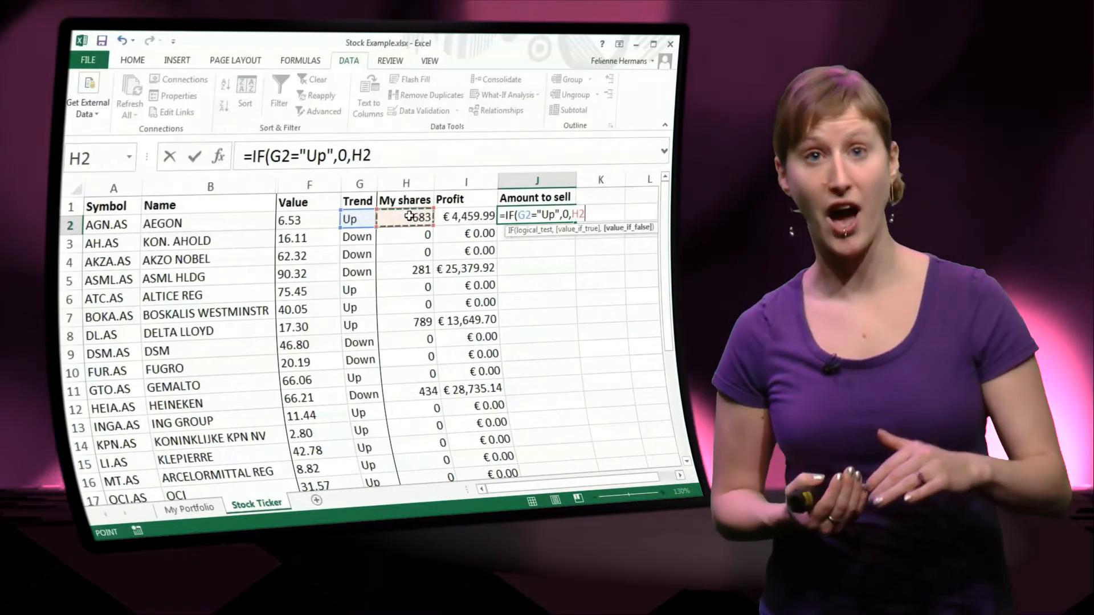
pyautogui.write('/2)')
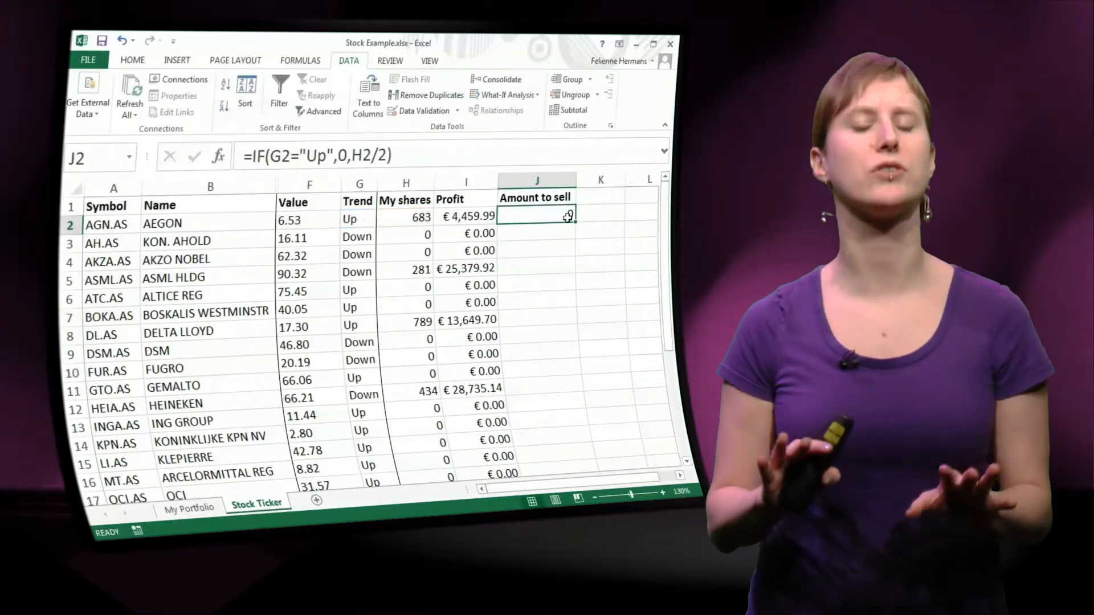
pyautogui.moveTo(569, 217); pyautogui.dragTo(572, 269)
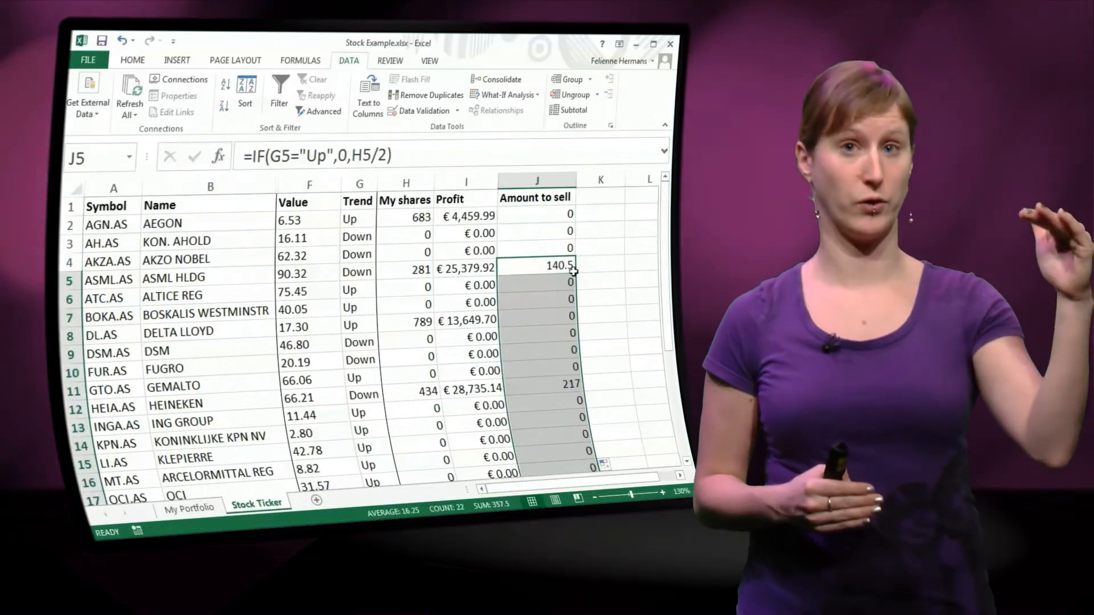
# Wrap the Amount to sell formula in ROUND(...,0) so 140.5 becomes 141, filled down column J.
pyautogui.click(537, 320)
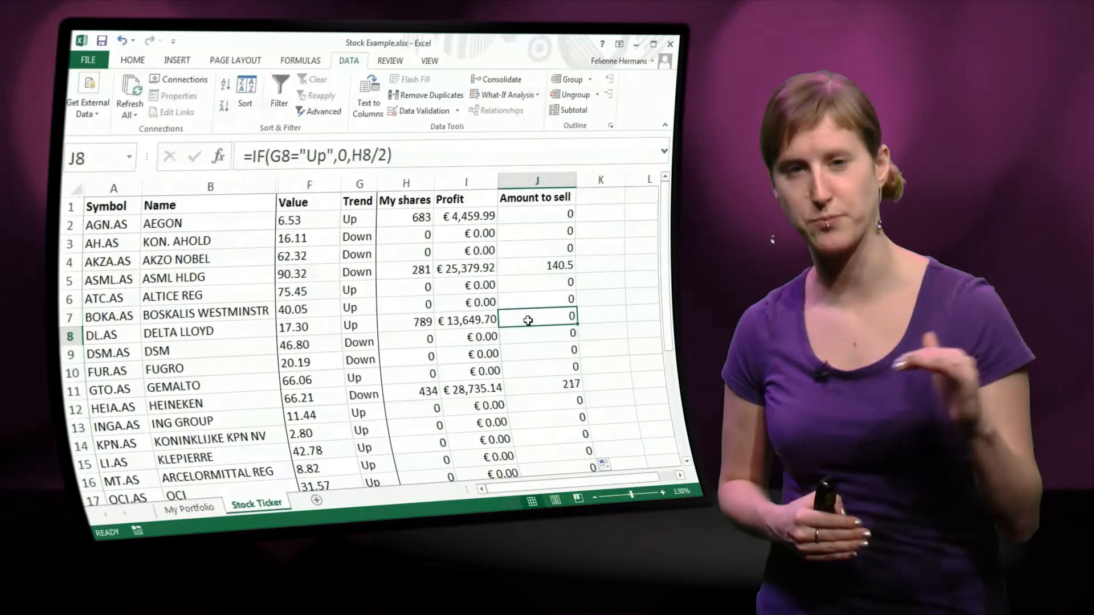
pyautogui.click(537, 388)
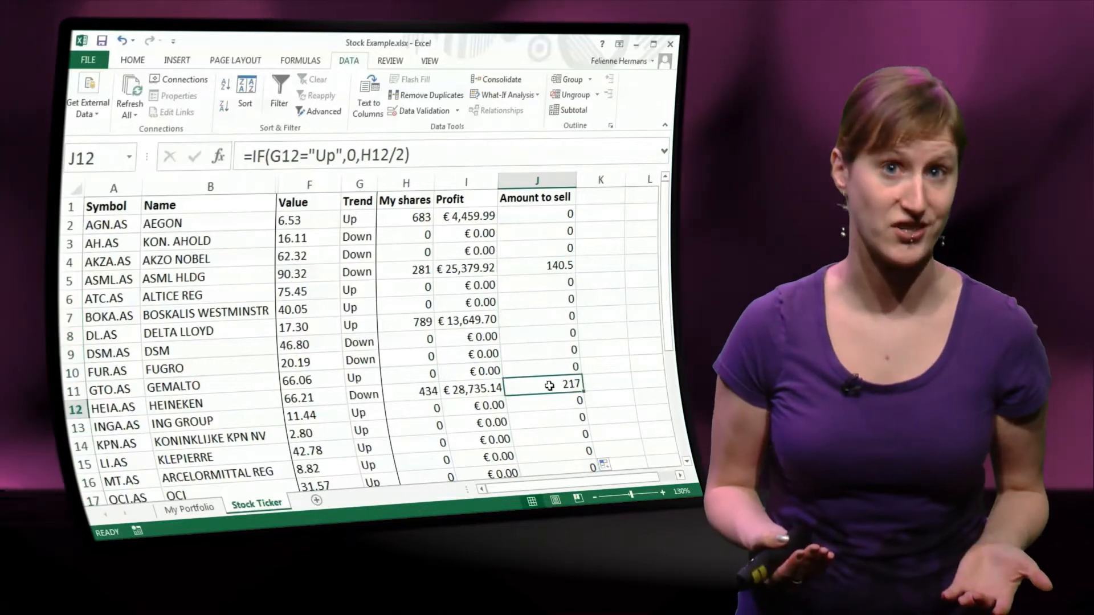
pyautogui.moveTo(529, 260)
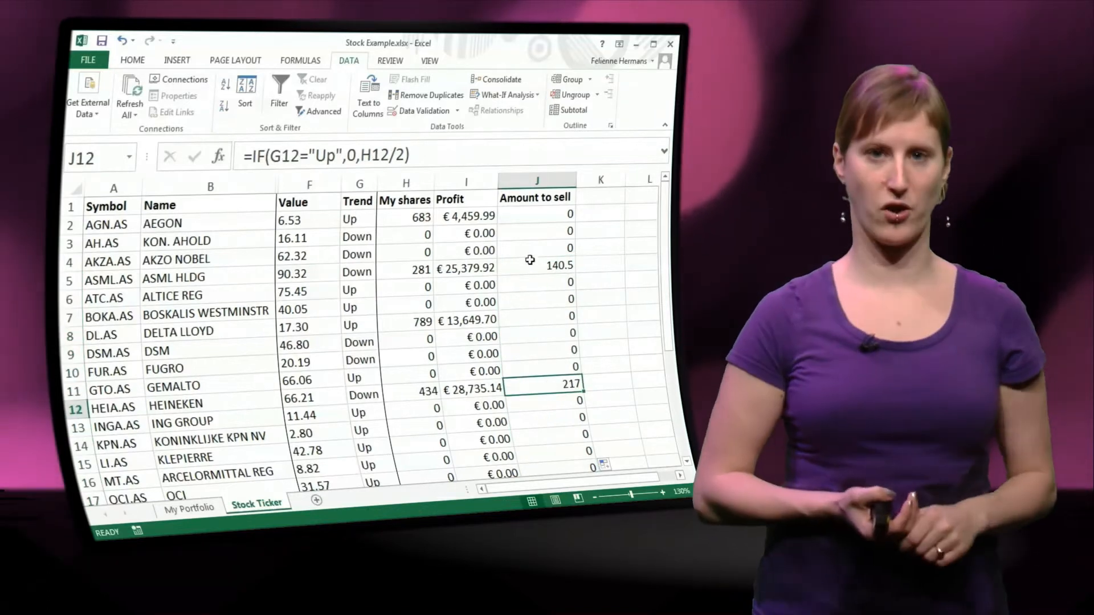
pyautogui.click(536, 265)
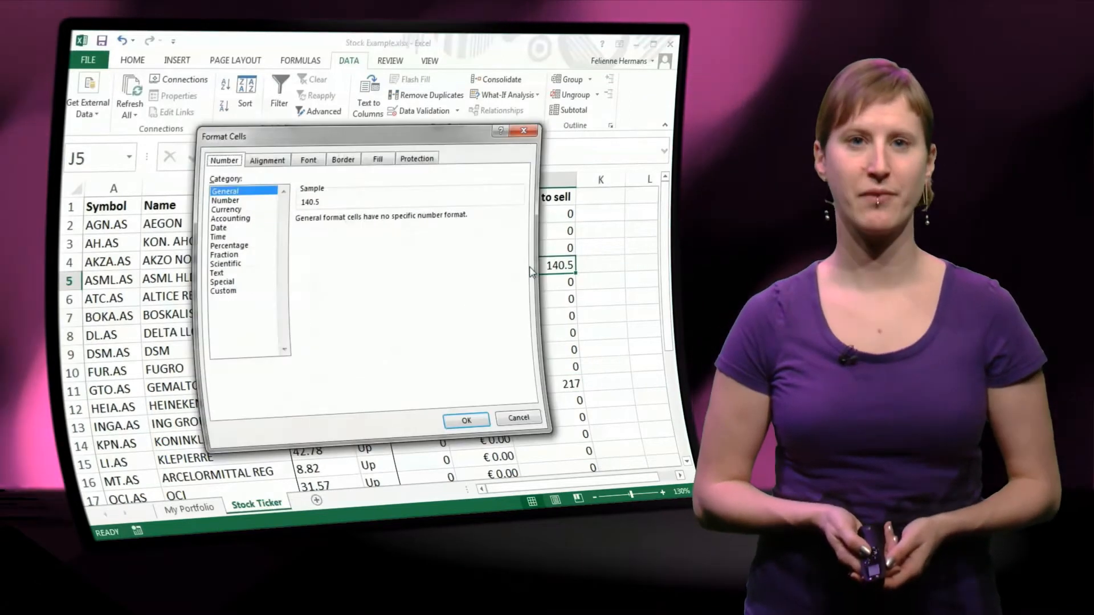
pyautogui.click(224, 201)
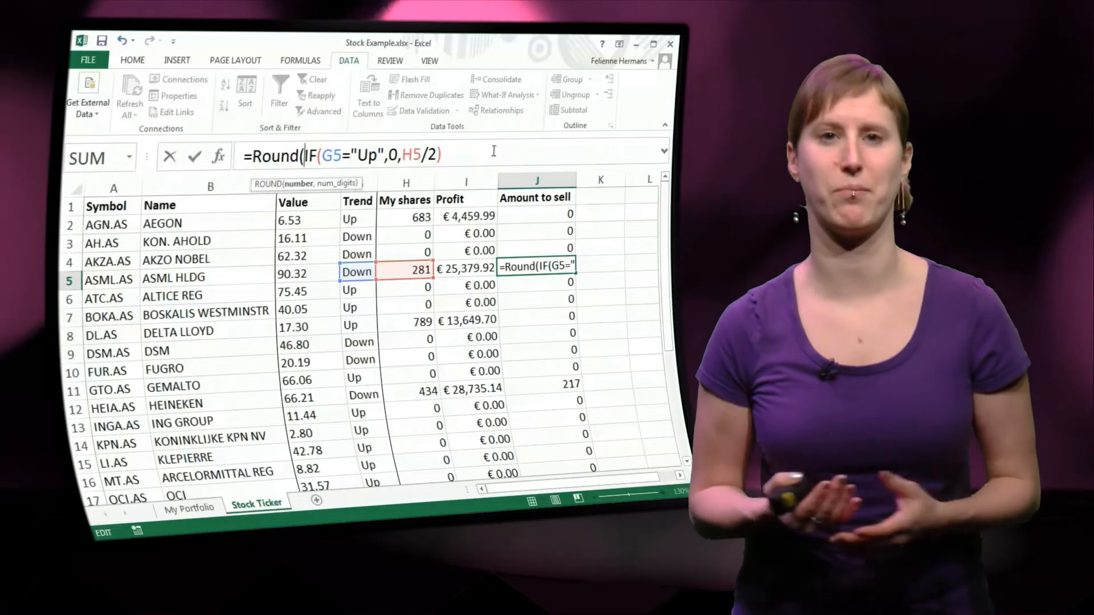
pyautogui.write(',0)')
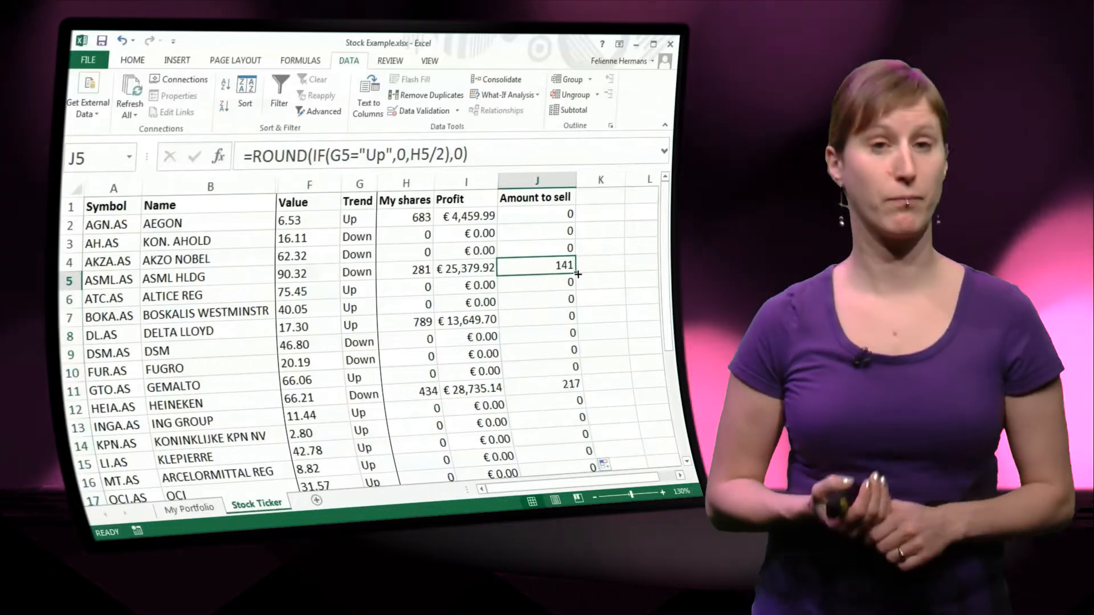
pyautogui.click(537, 214)
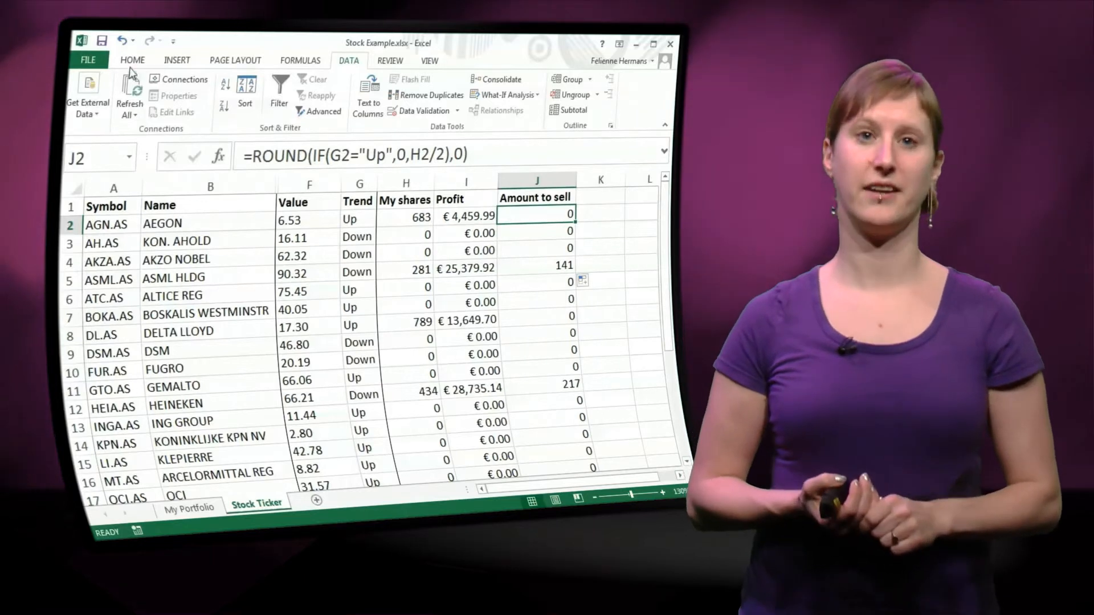
# Refresh All on the Data tab to update the web-query stock prices and profits.
pyautogui.click(129, 91)
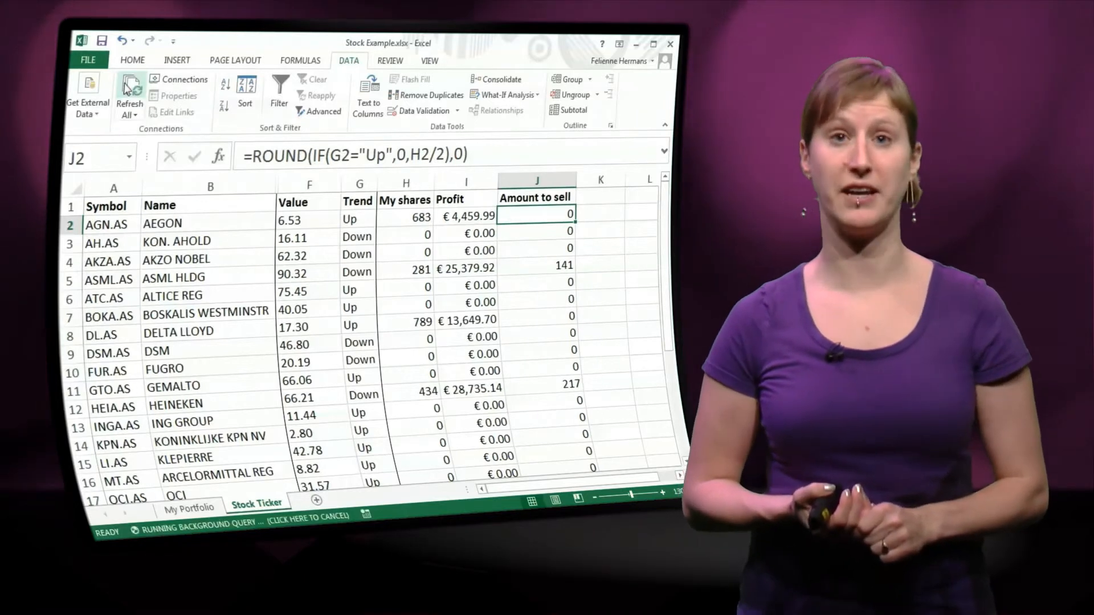
pyautogui.click(130, 95)
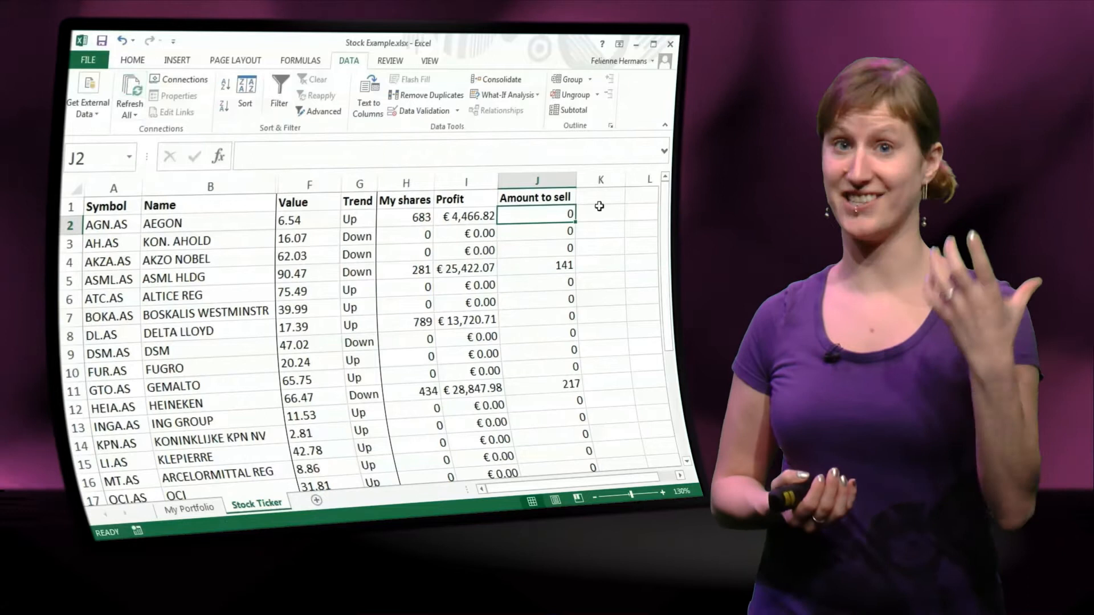
pyautogui.moveTo(554, 213)
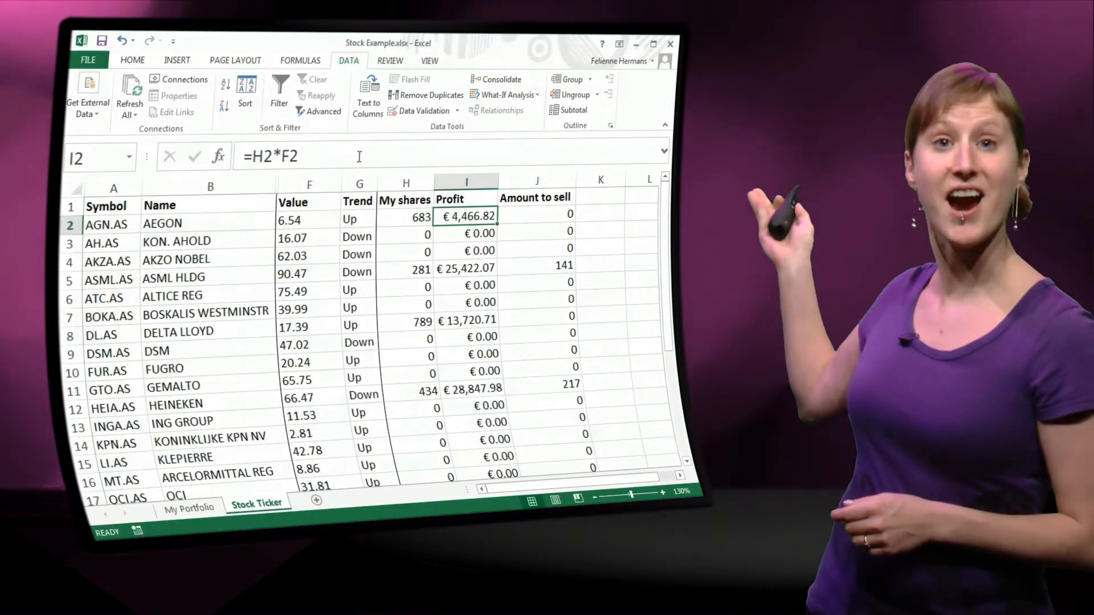
# Change the Profit formula in I2 to =J2*F2, Amount to sell times Value, filled down.
pyautogui.doubleClick(464, 217)
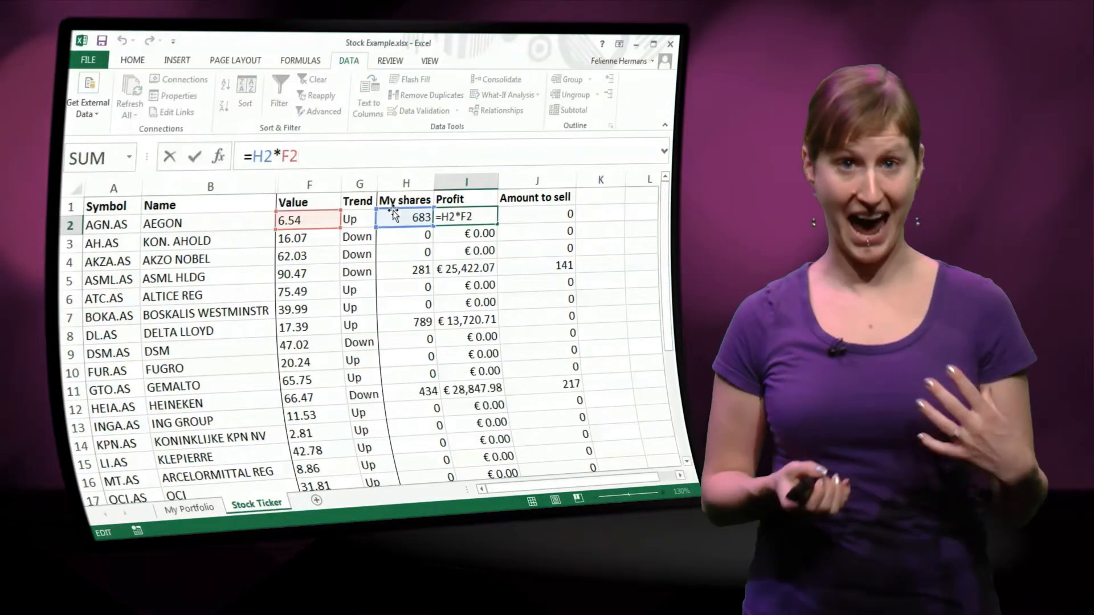
pyautogui.click(535, 215)
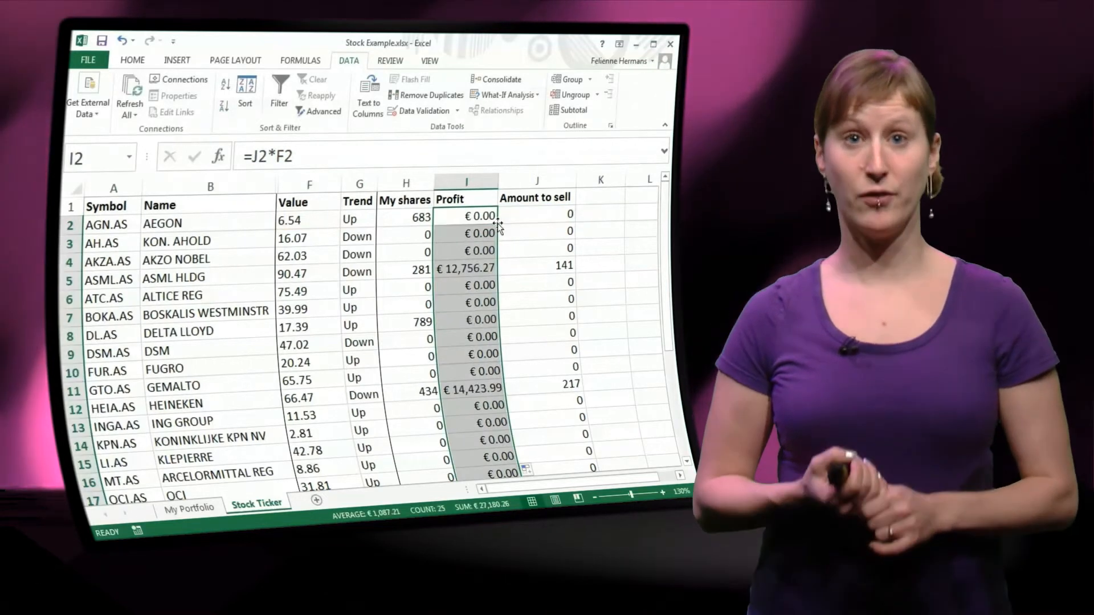
pyautogui.click(465, 269)
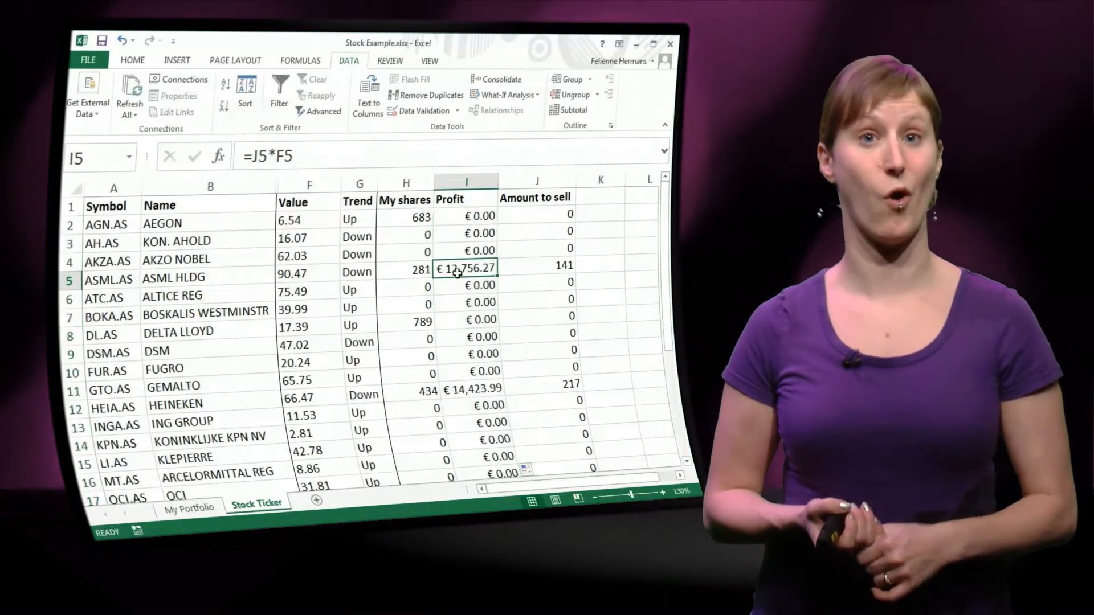
pyautogui.click(466, 215)
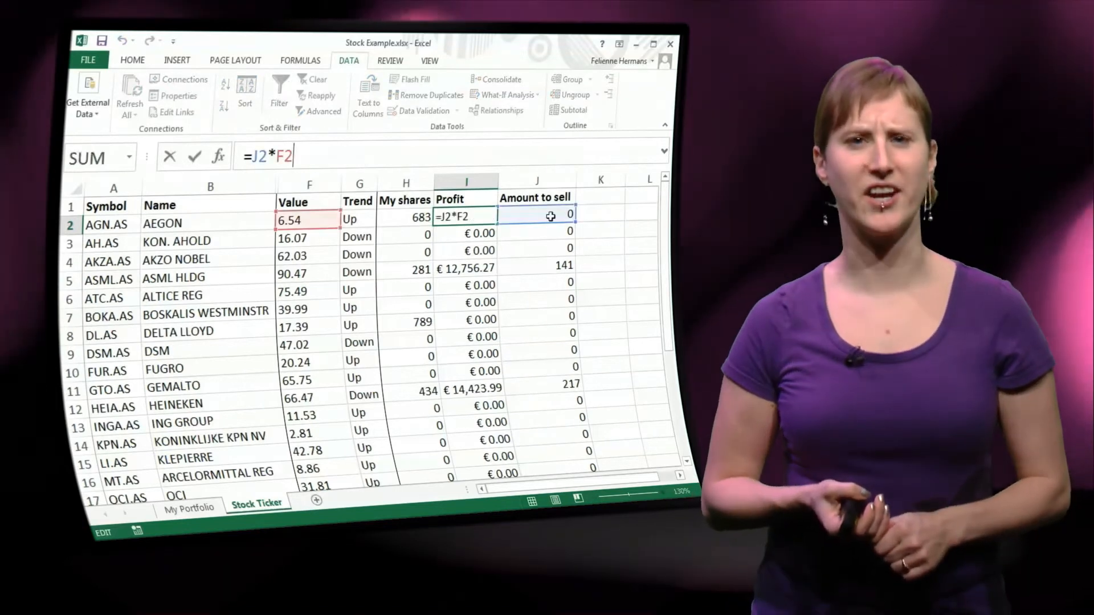
# Select the whole Profit column and cut it ready to move.
pyautogui.click(465, 181)
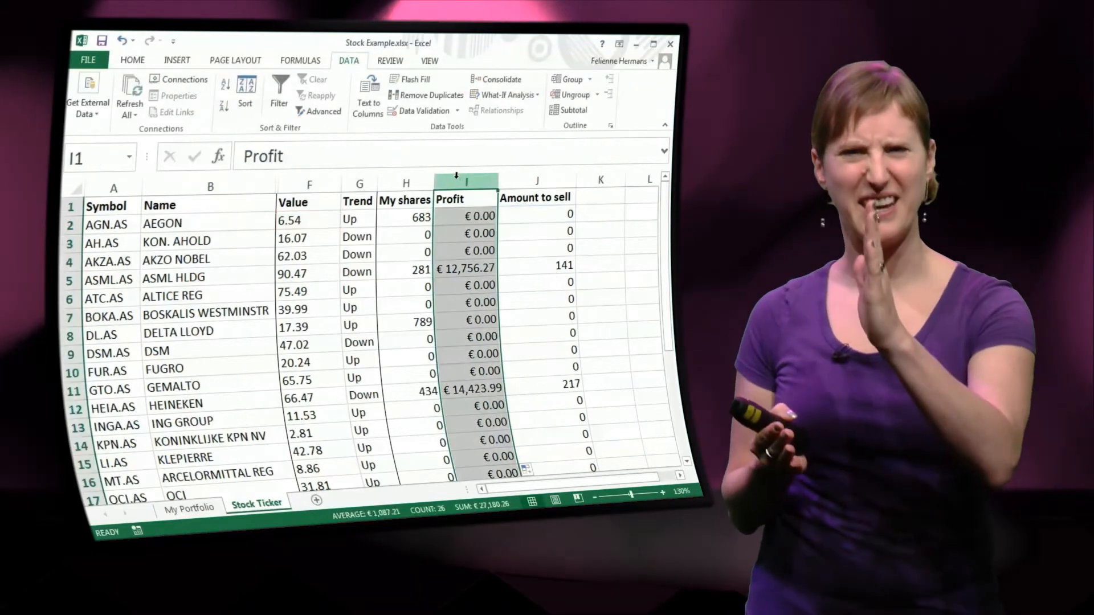
pyautogui.press('ctrl+c')
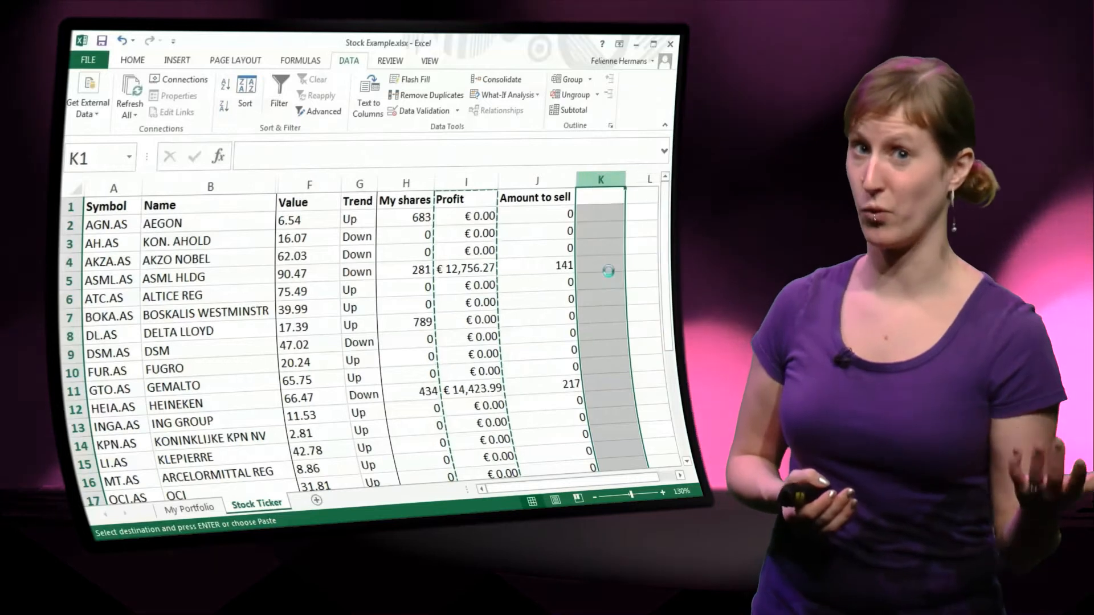
# Place Profit after Amount to sell so row 2 reads =I2*F2, checking H2 and G2.
pyautogui.write('=I2*F2')
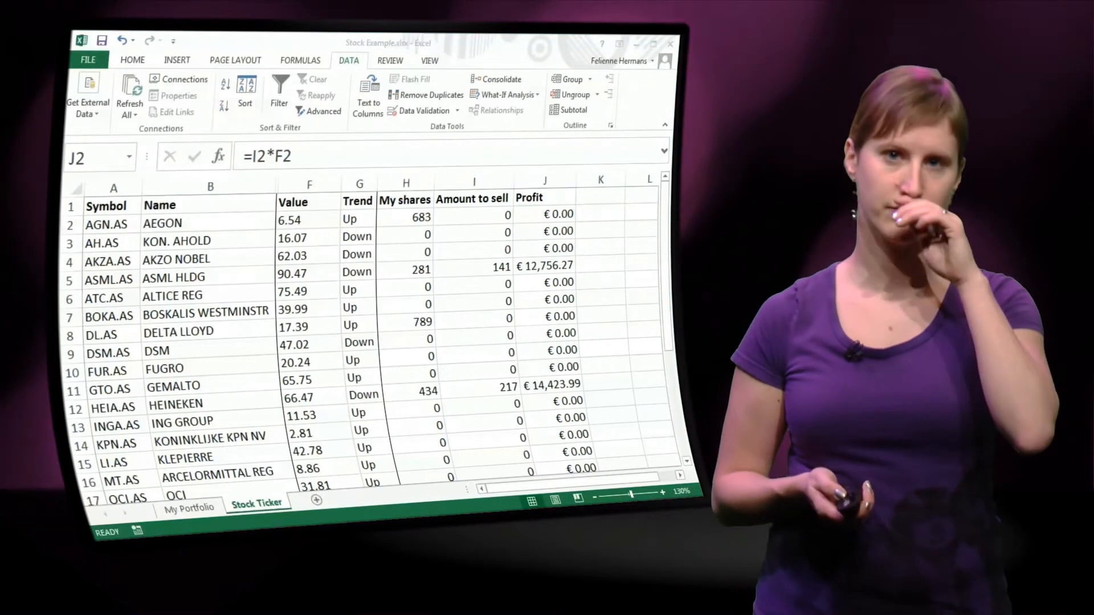
pyautogui.click(406, 216)
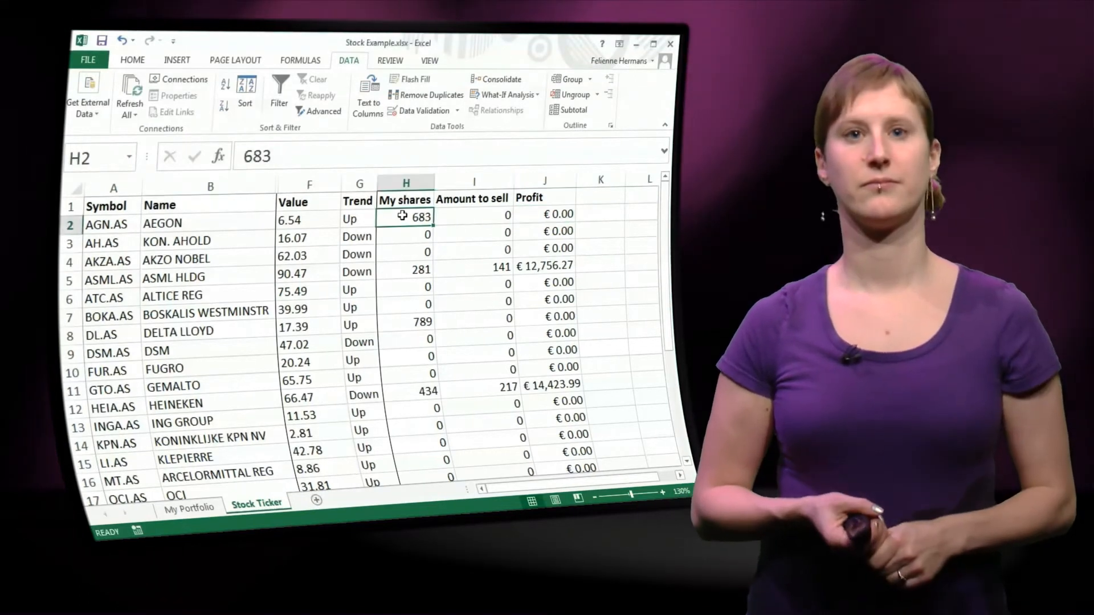
pyautogui.click(357, 219)
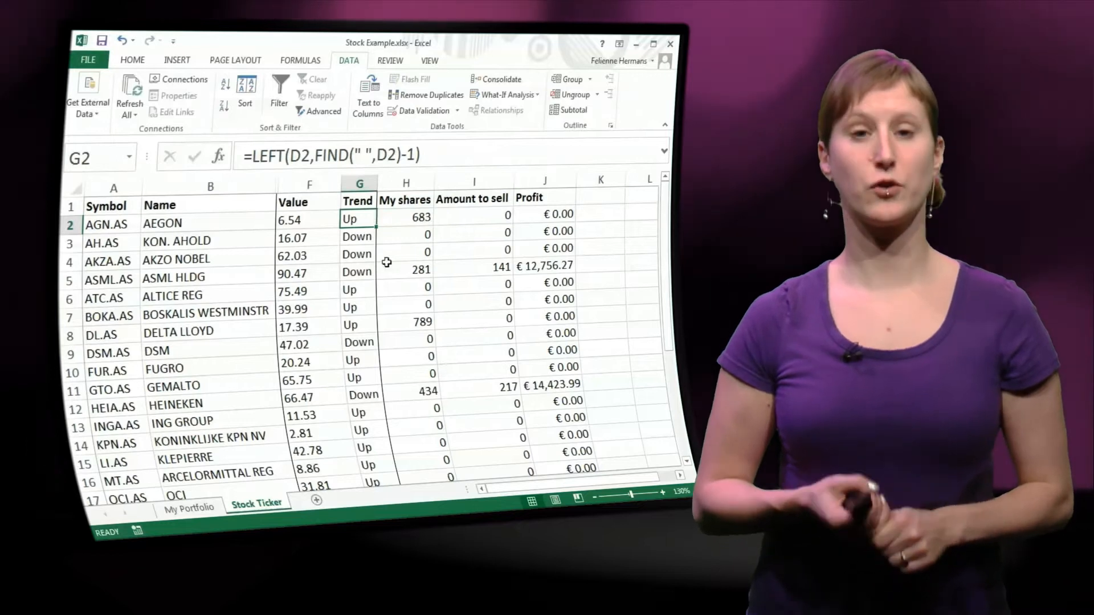
pyautogui.click(359, 271)
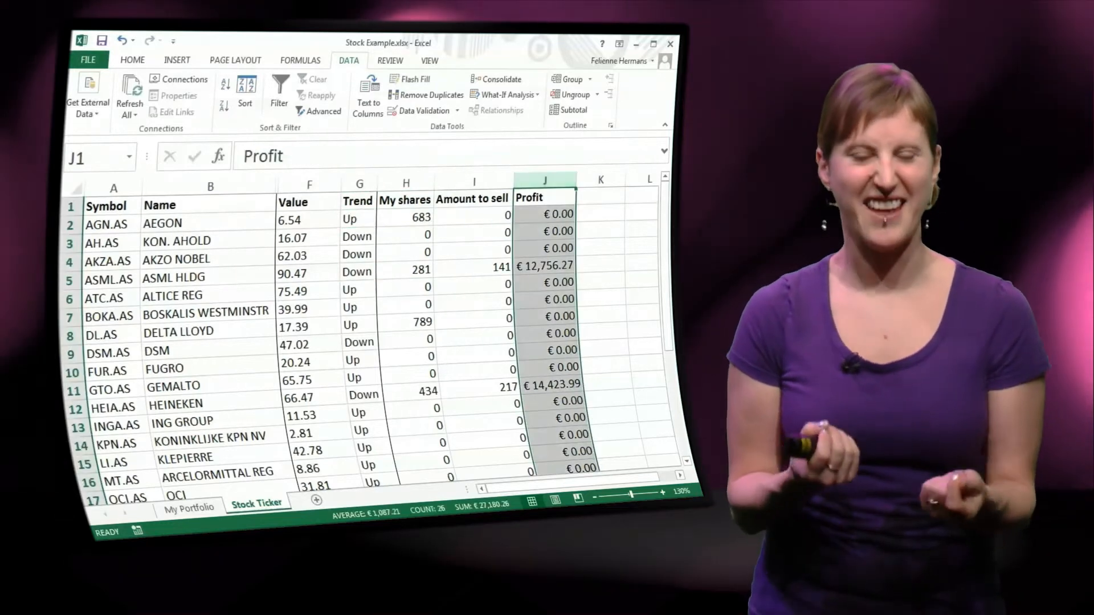
pyautogui.click(132, 60)
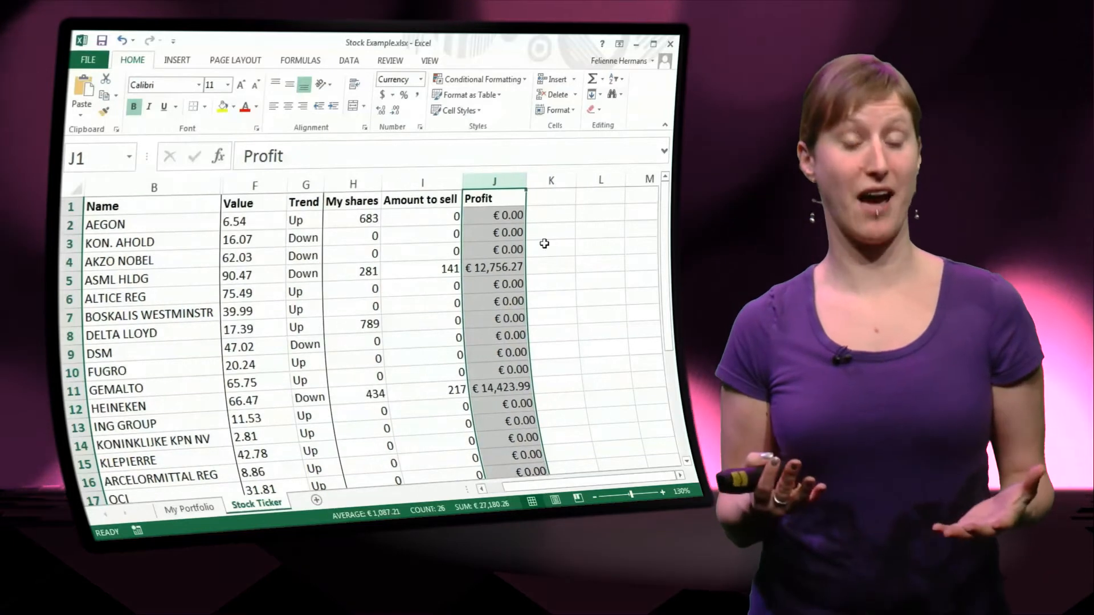
# Add an Up-Shares column K with =IF(G2="Up",H2,0) filled down, showing 683 and 789.
pyautogui.write('Up-Shares')
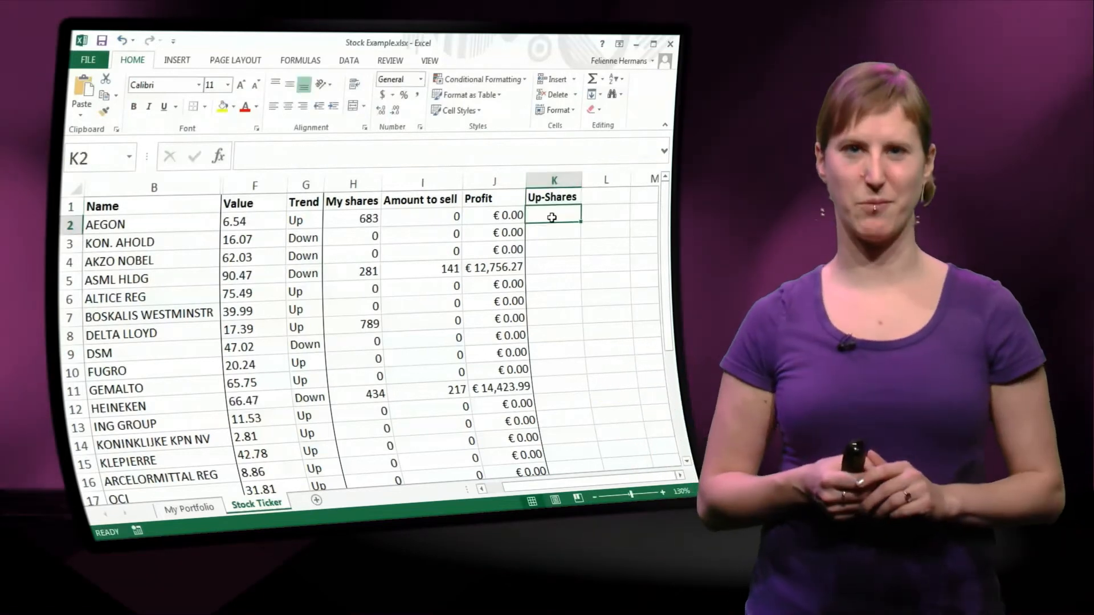
pyautogui.write('=IF(G2')
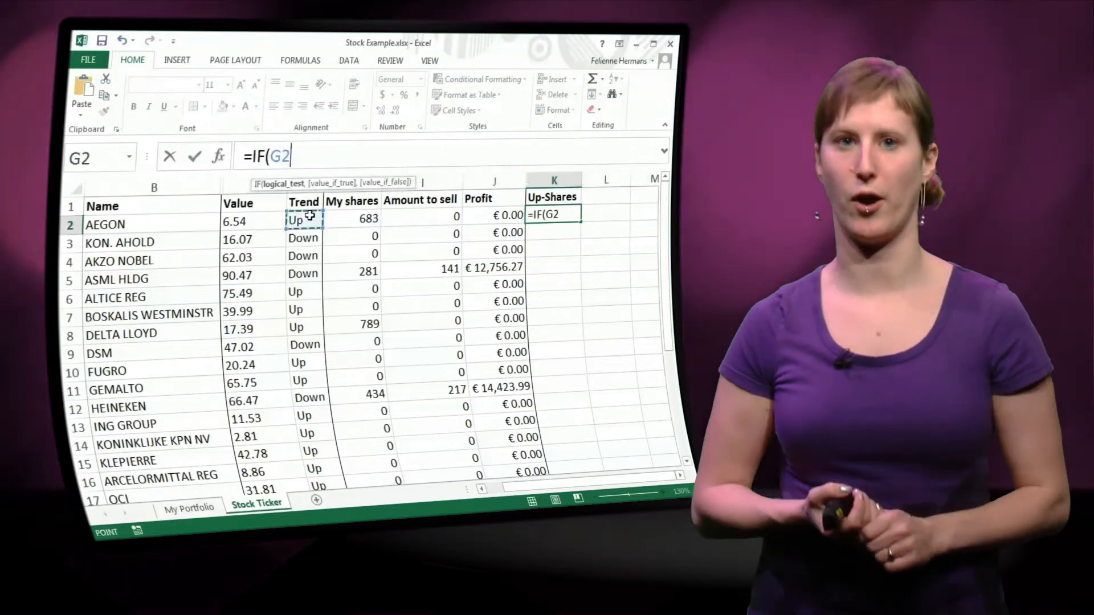
pyautogui.write('="Up')
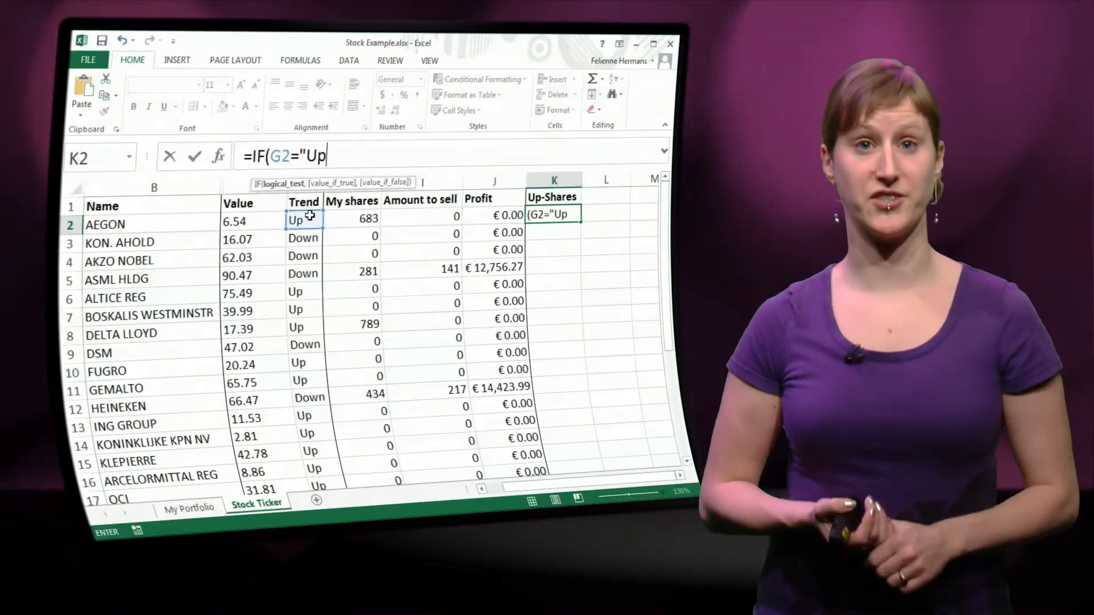
pyautogui.write('",')
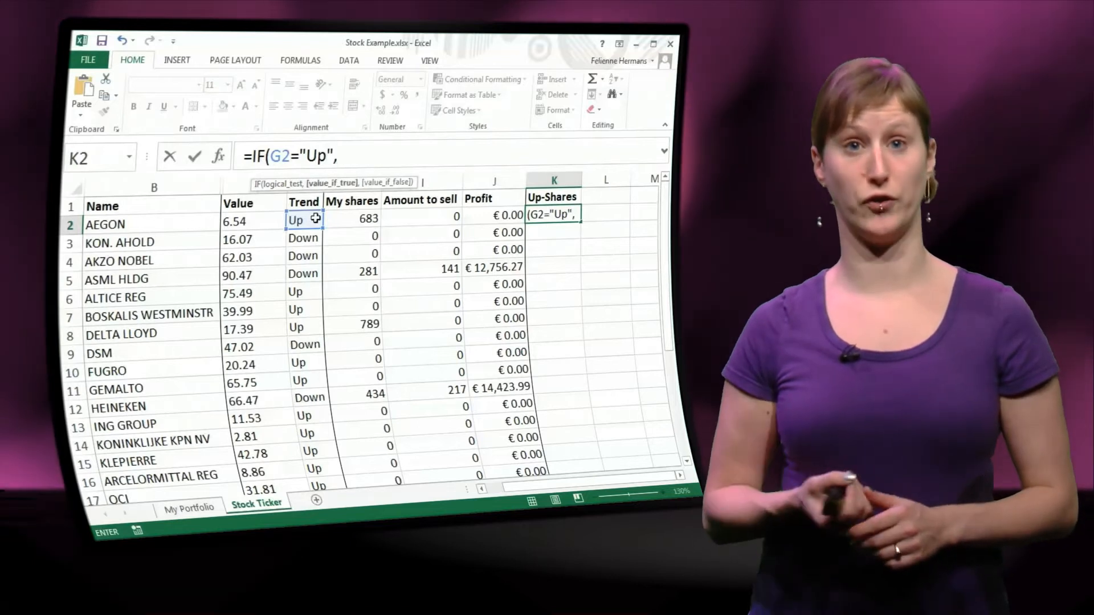
pyautogui.click(352, 218)
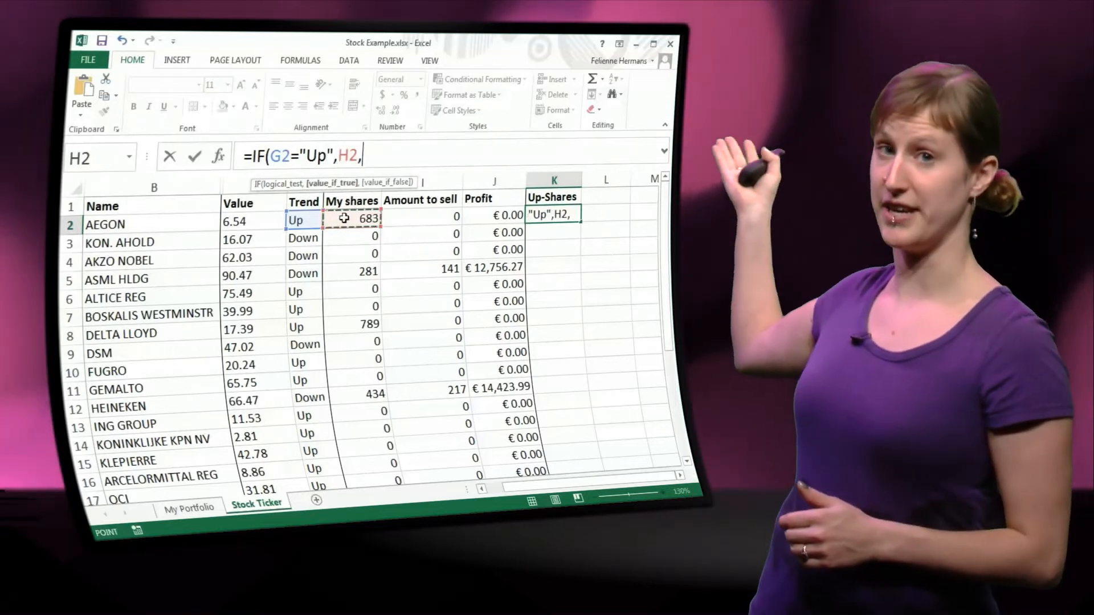
pyautogui.write('0)')
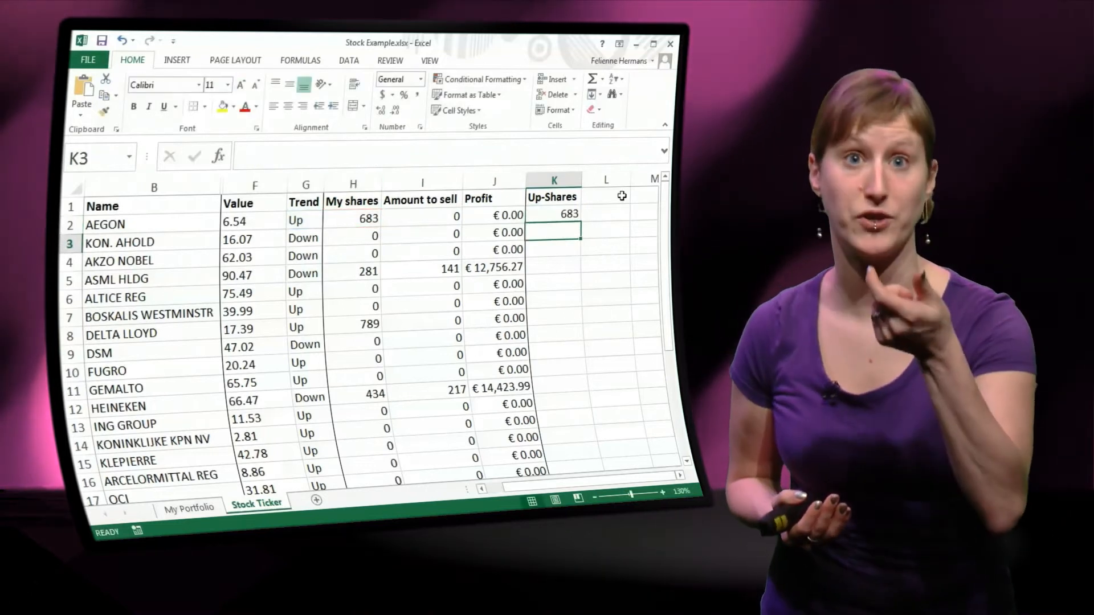
pyautogui.click(554, 214)
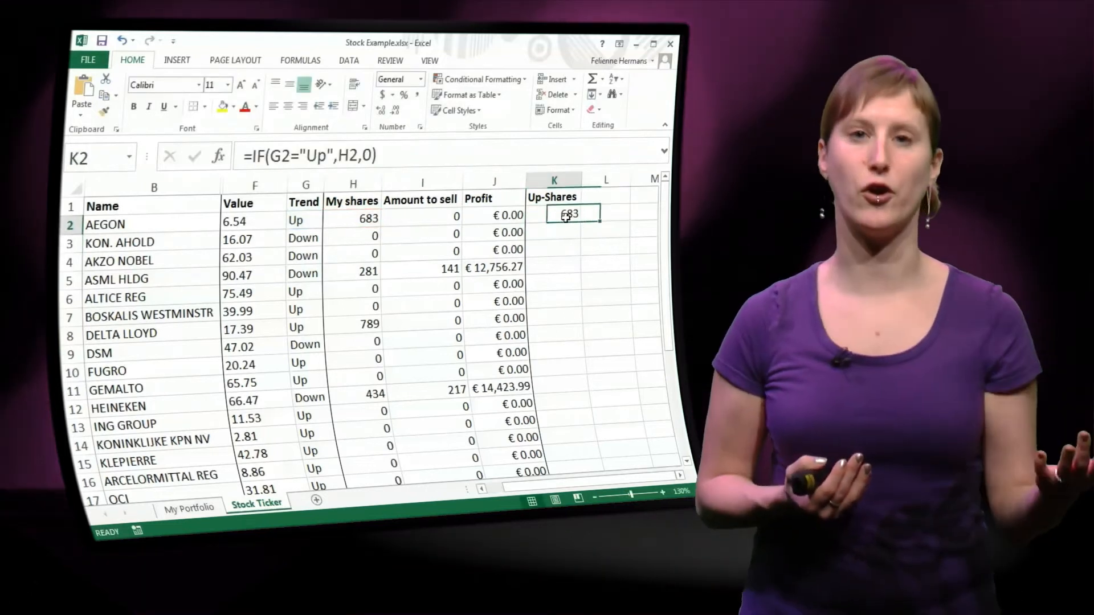
pyautogui.moveTo(554, 215); pyautogui.dragTo(554, 347)
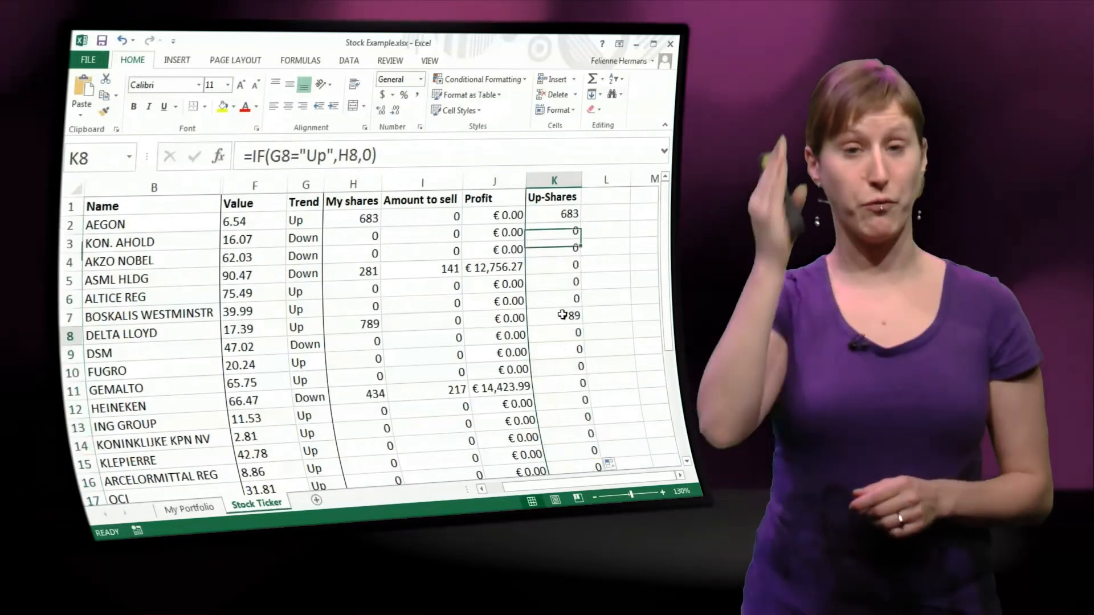
pyautogui.scroll(-3)
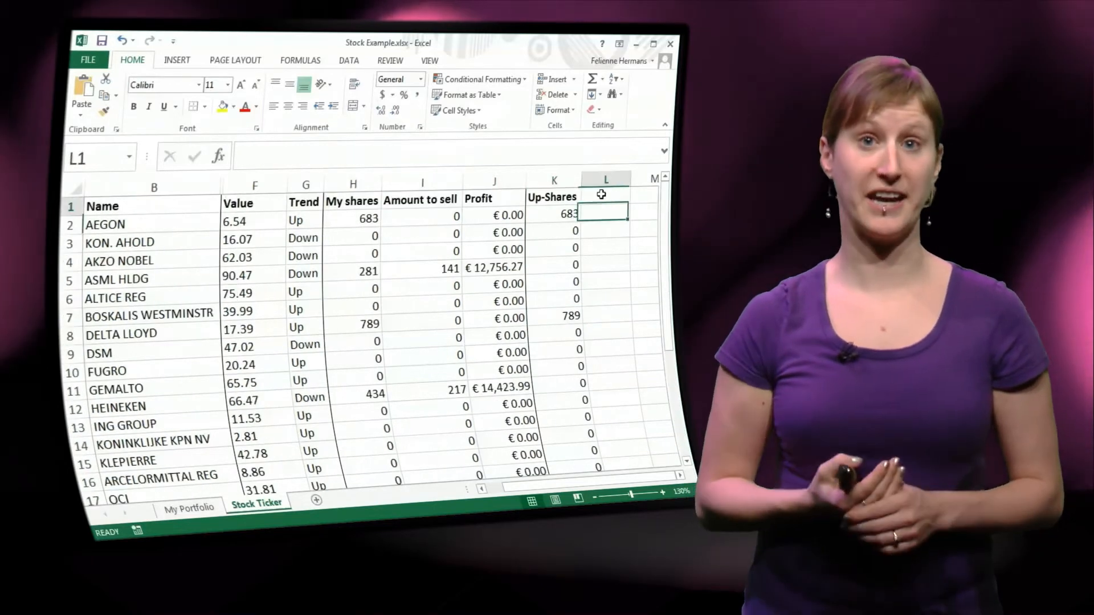
# Add a Down-shares column L with =IF(G2="Down",H2,0) filled down, showing 281 and 434.
pyautogui.write('Down-')
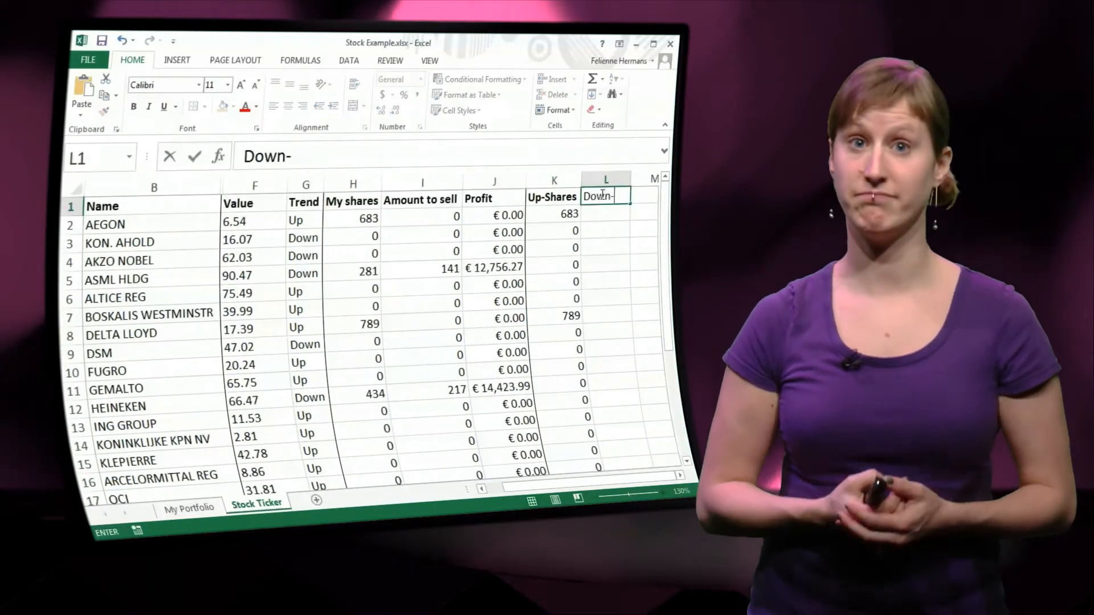
pyautogui.press('enter')
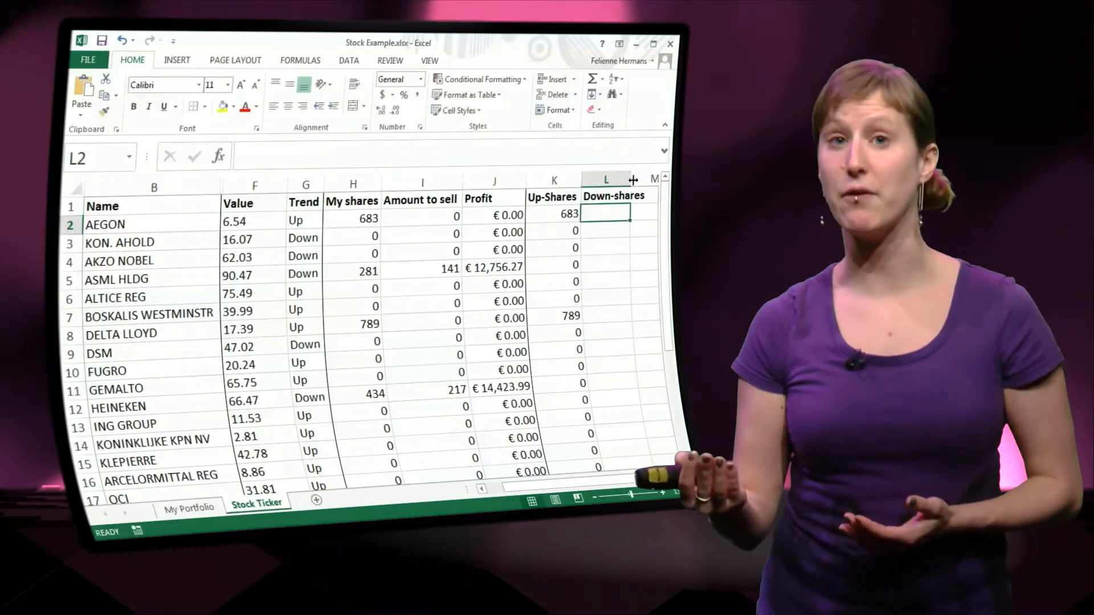
pyautogui.write('=I')
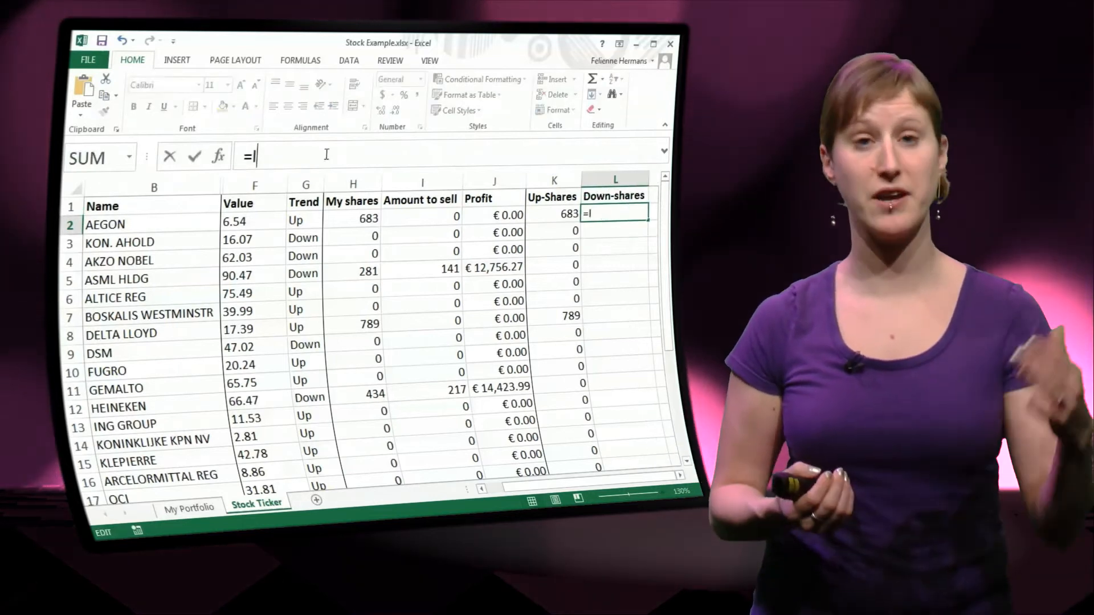
pyautogui.write('f(')
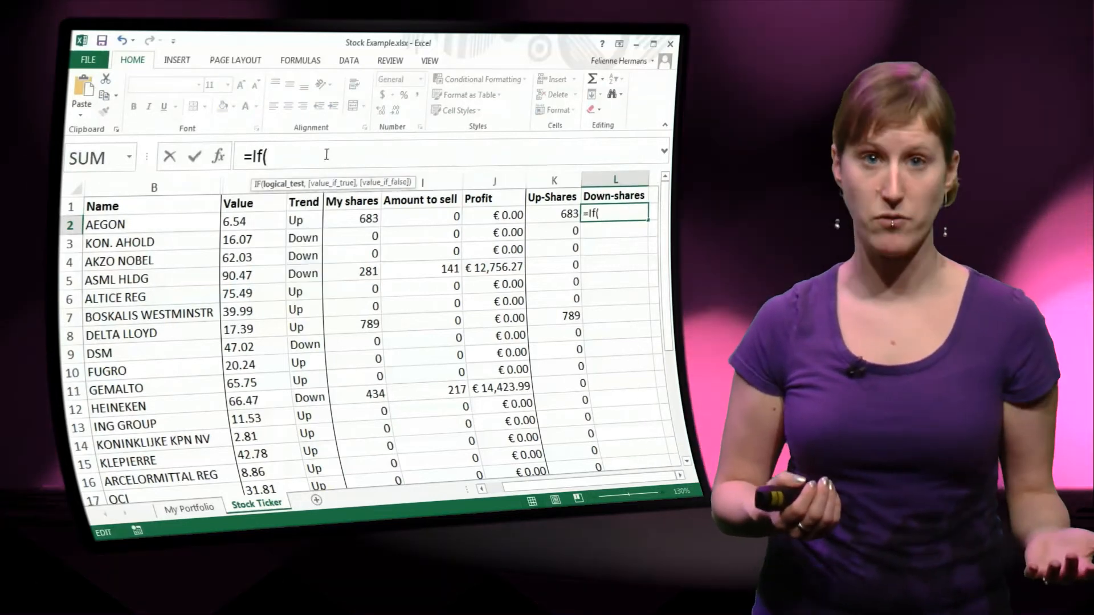
pyautogui.click(303, 220)
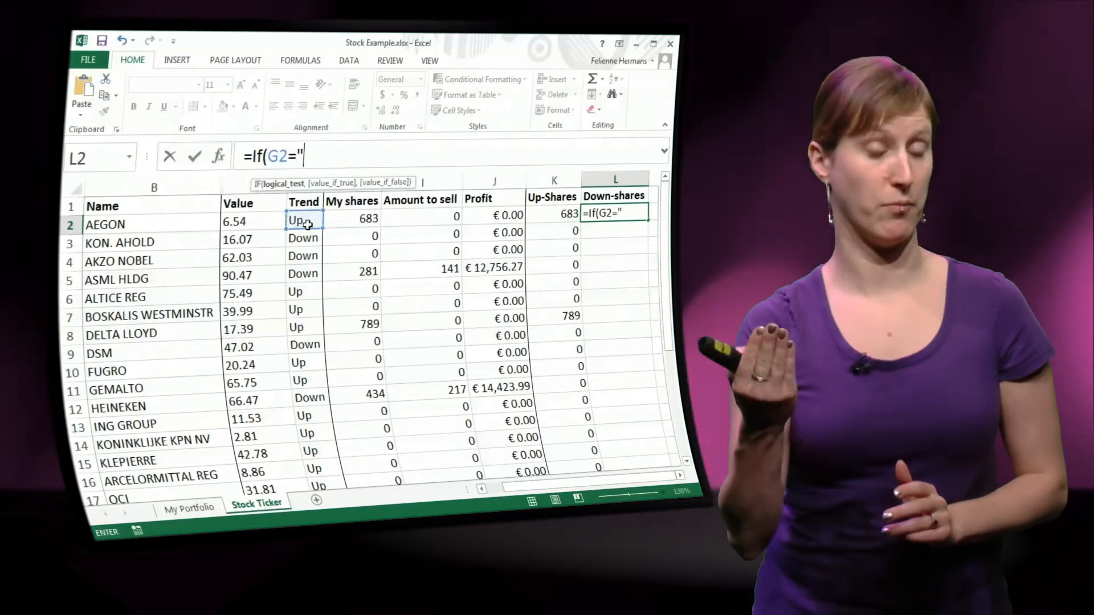
pyautogui.write('Down",')
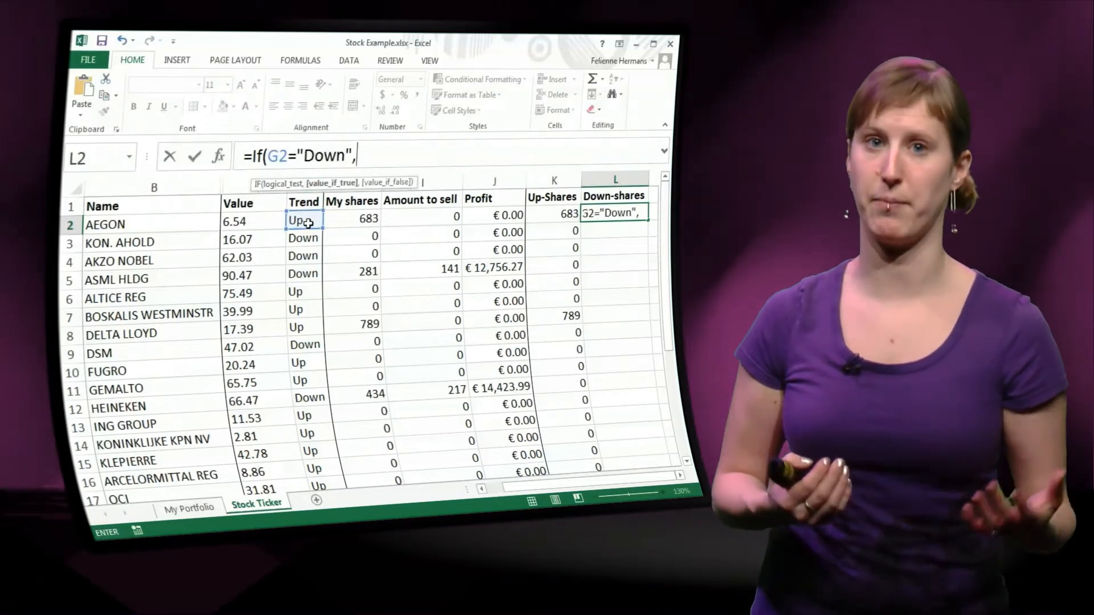
pyautogui.click(365, 219)
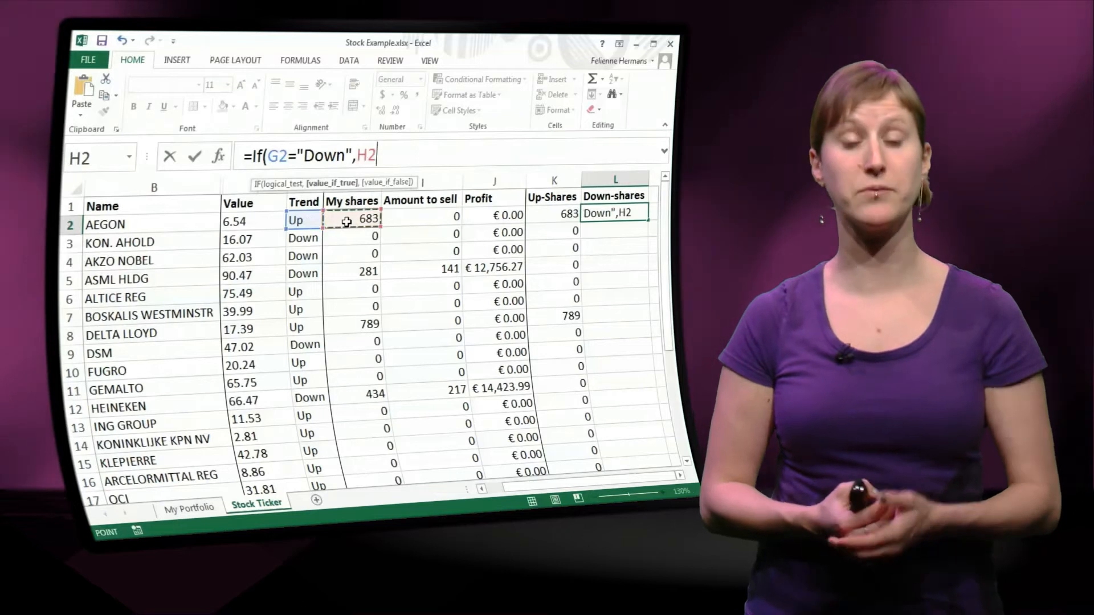
pyautogui.write(',0)')
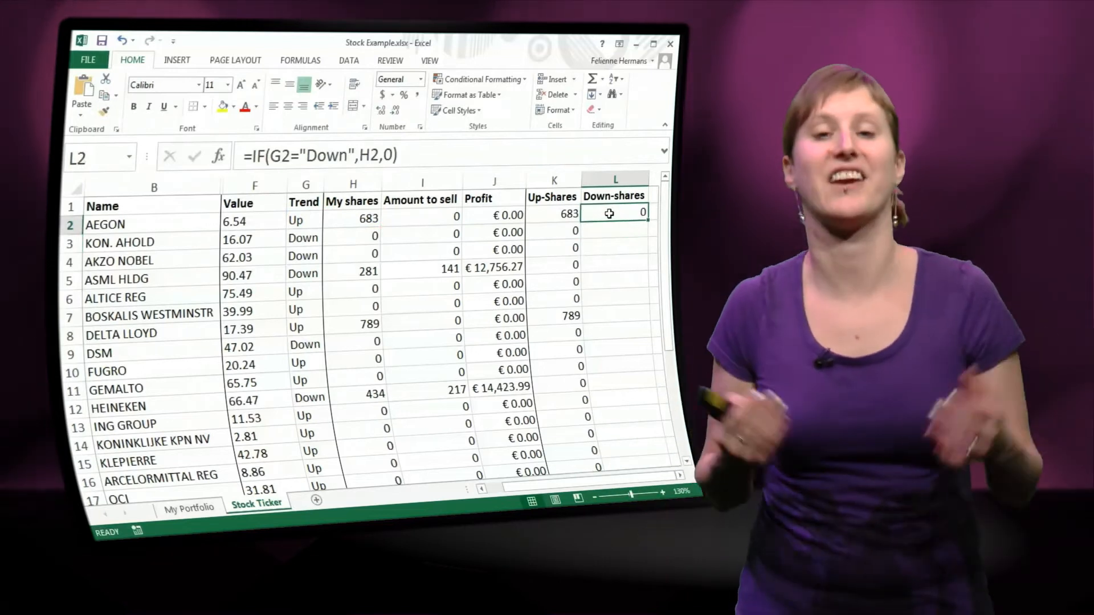
pyautogui.moveTo(615, 213); pyautogui.dragTo(614, 464)
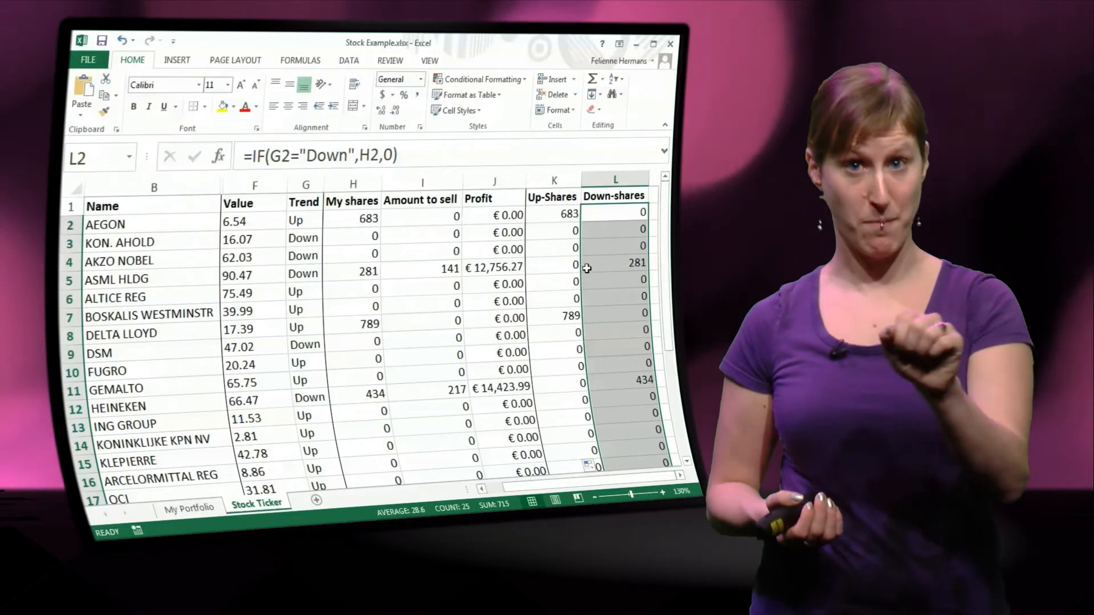
pyautogui.click(615, 383)
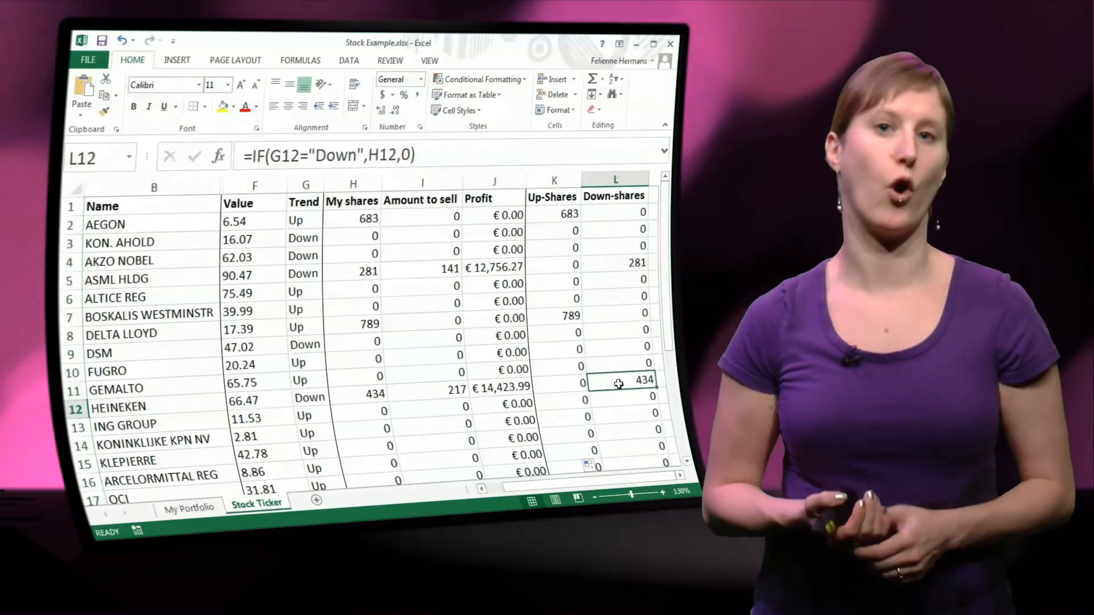
pyautogui.click(615, 212)
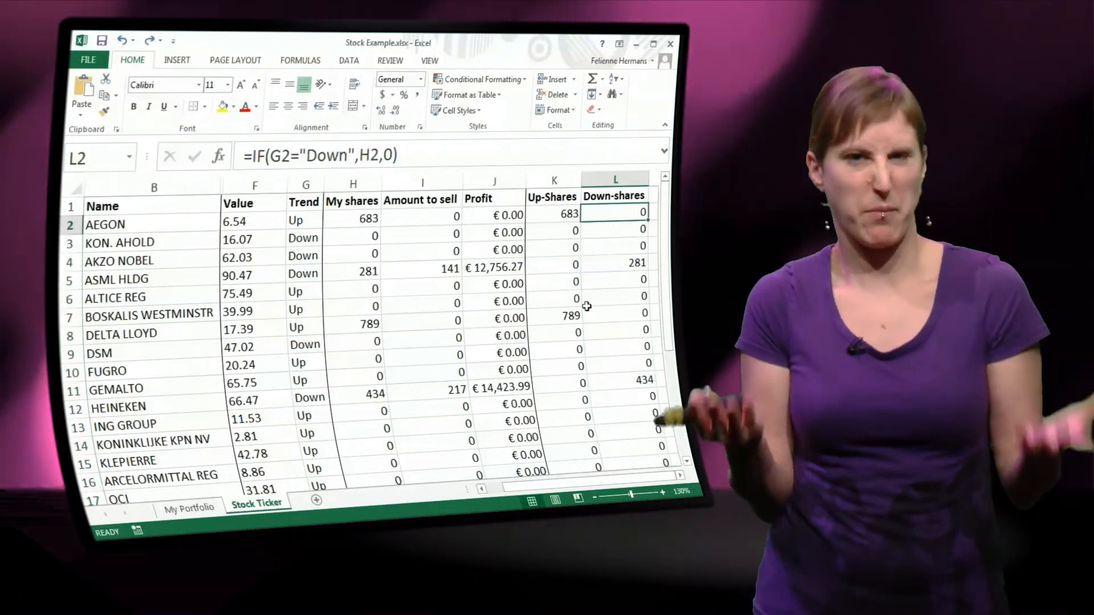
pyautogui.scroll(-3)
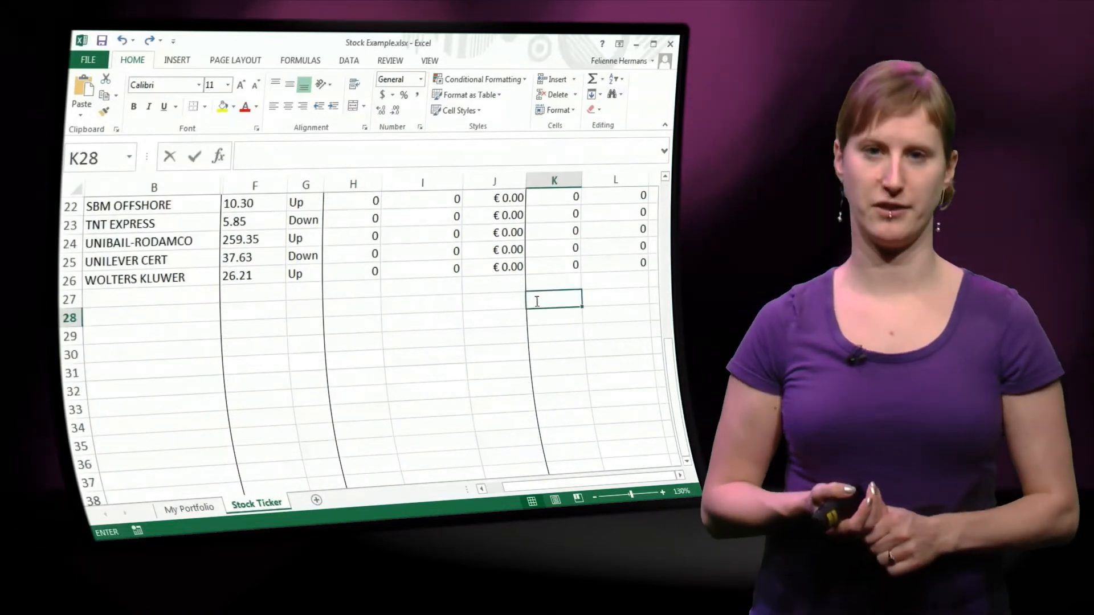
# Total the helper columns with =SUM(K2:K26) and =SUM(L2:L26), giving 1898 and 715.
pyautogui.write('=SUM(L2:L26')
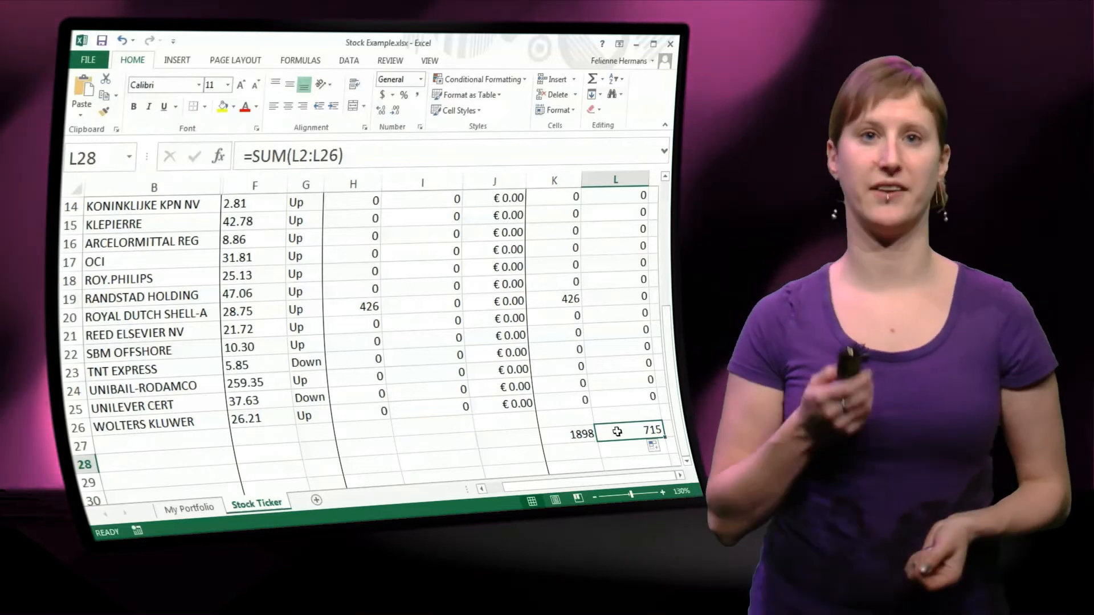
pyautogui.scroll(3)
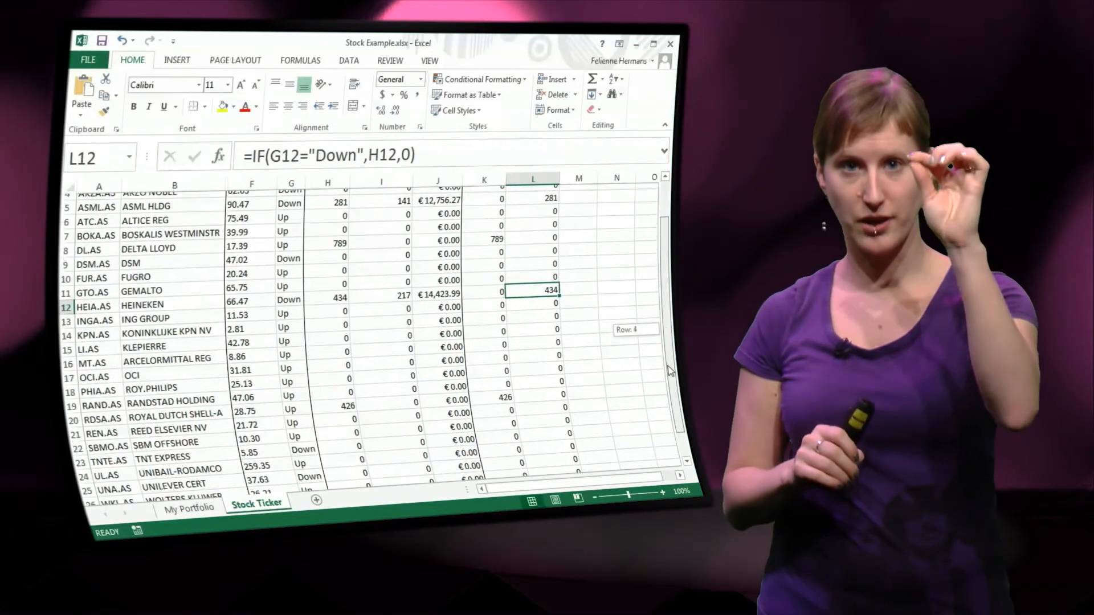
# Clear columns K and L, removing the Up-Shares and Down-shares helpers and totals.
pyautogui.scroll(-3)
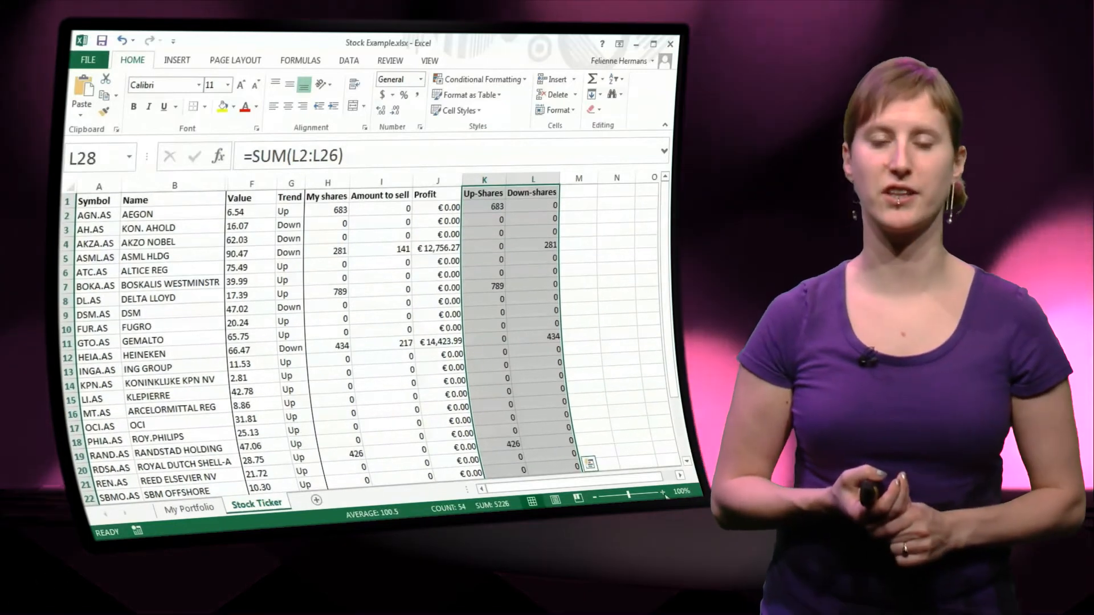
pyautogui.click(661, 495)
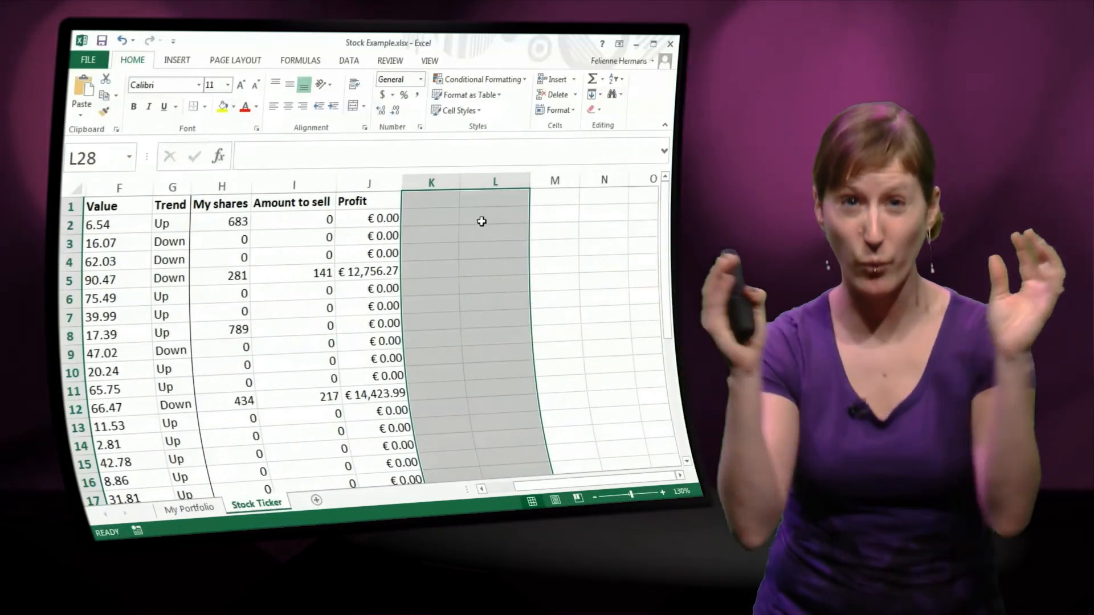
# Enter the Type of Shares heading in L1 with Up and Down beneath it.
pyautogui.click(495, 200)
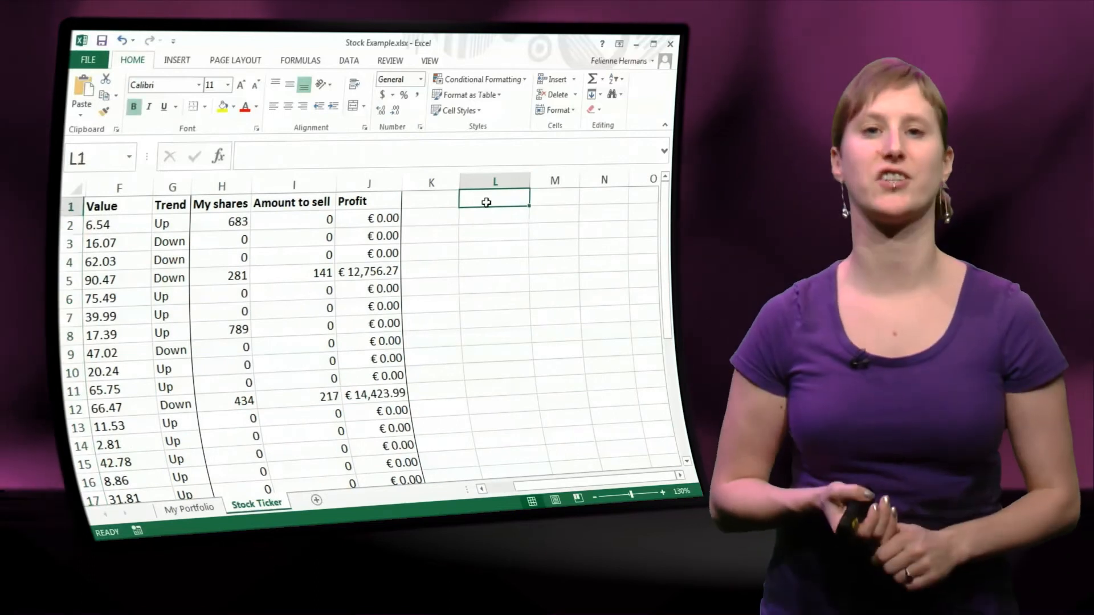
pyautogui.write('Type od')
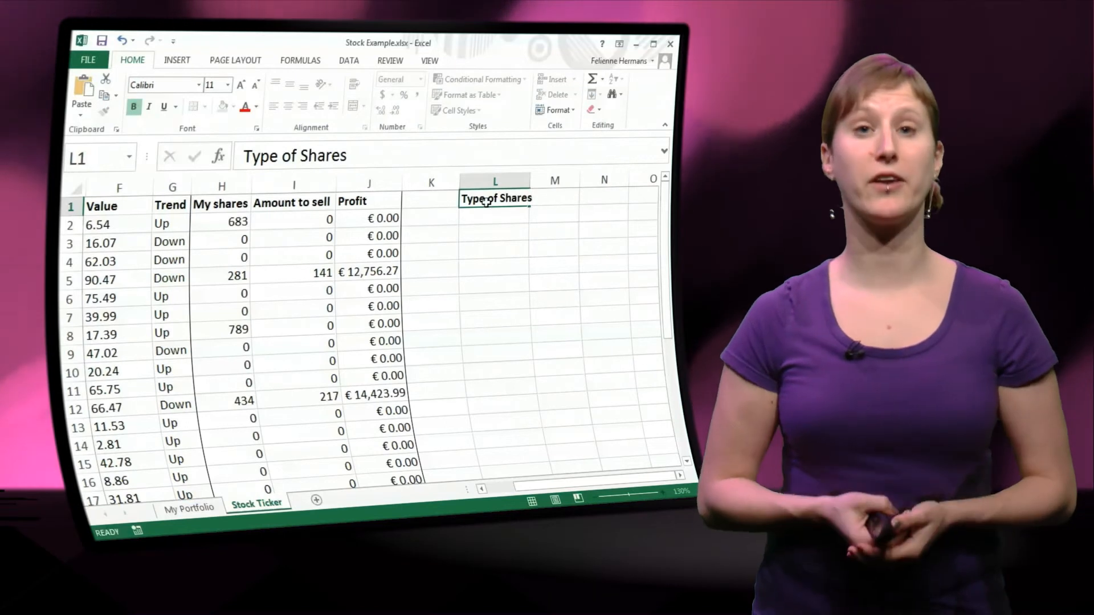
pyautogui.write('Up')
pyautogui.click(494, 234)
pyautogui.write('Down')
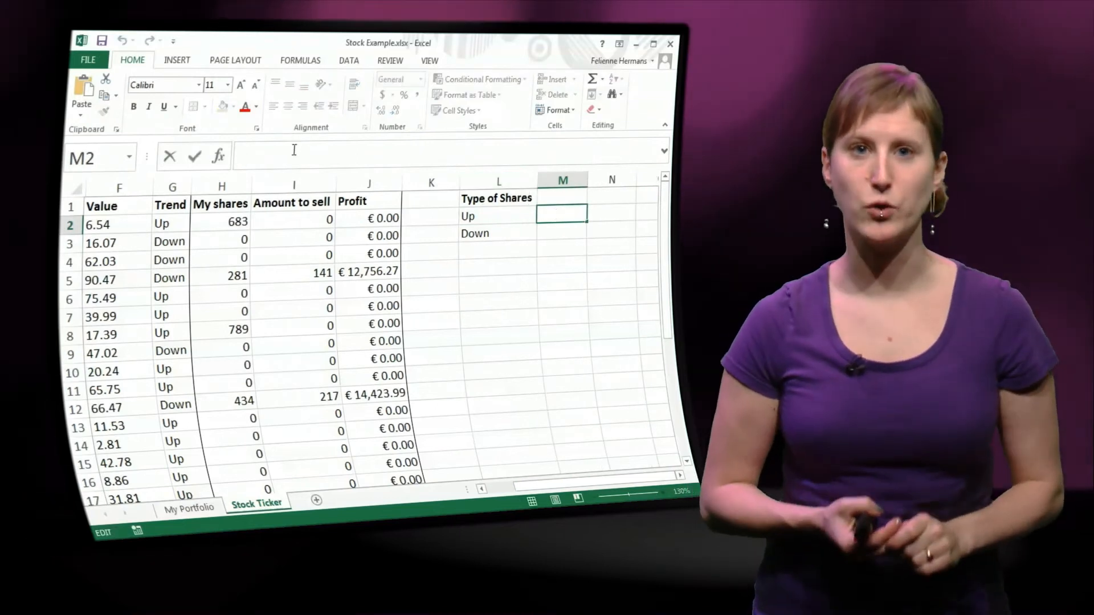
# Enter =SUMIF(G:G,L2,H:H) in M2 to total shares for Up, yielding 1898.
pyautogui.write('=SUM')
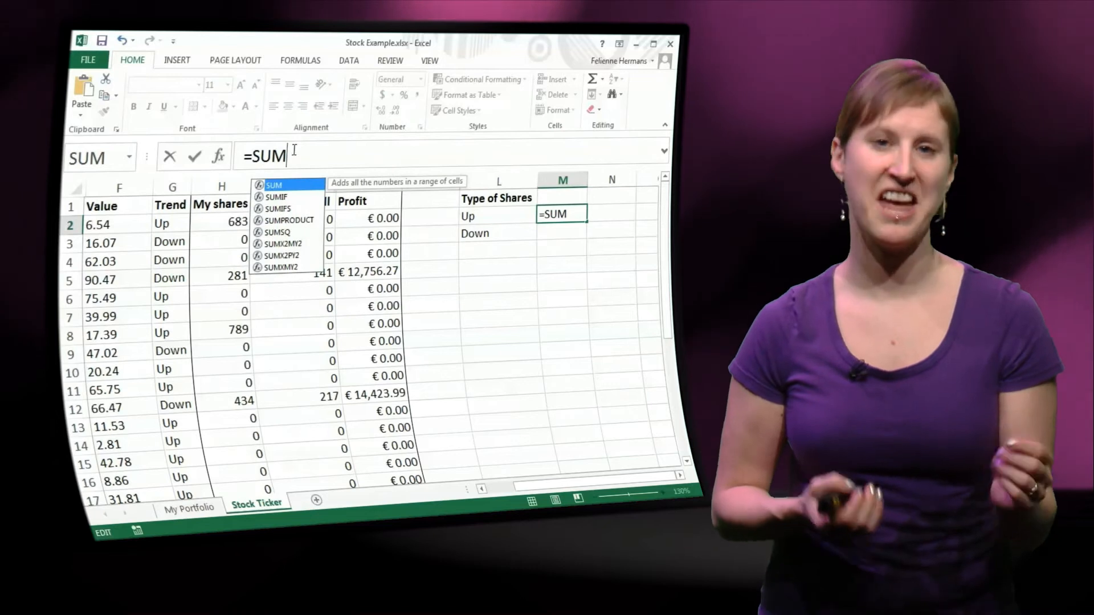
pyautogui.write('IF')
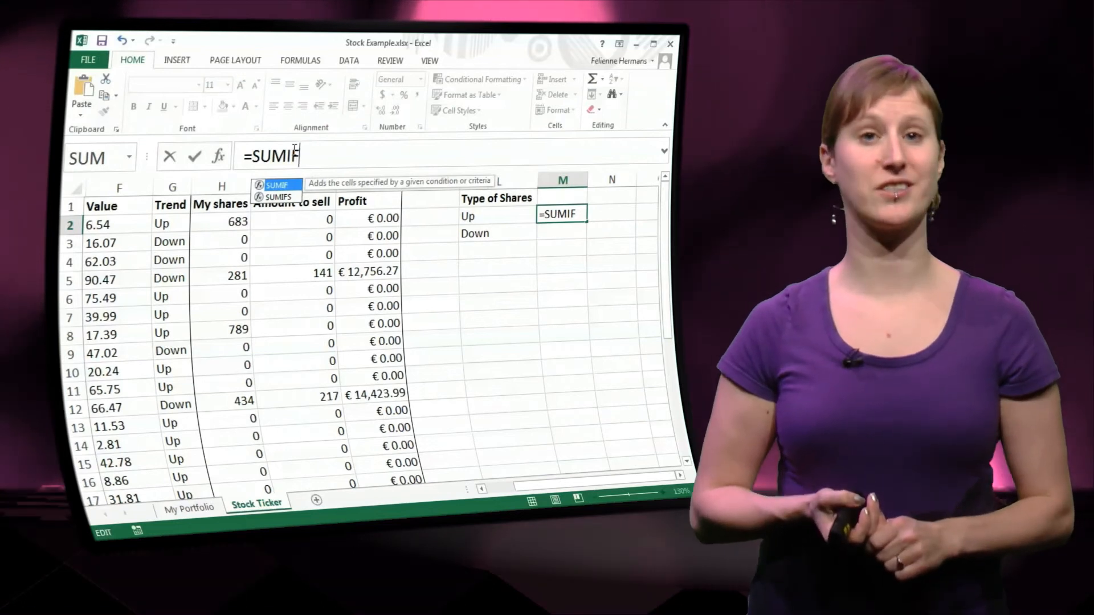
pyautogui.write('(')
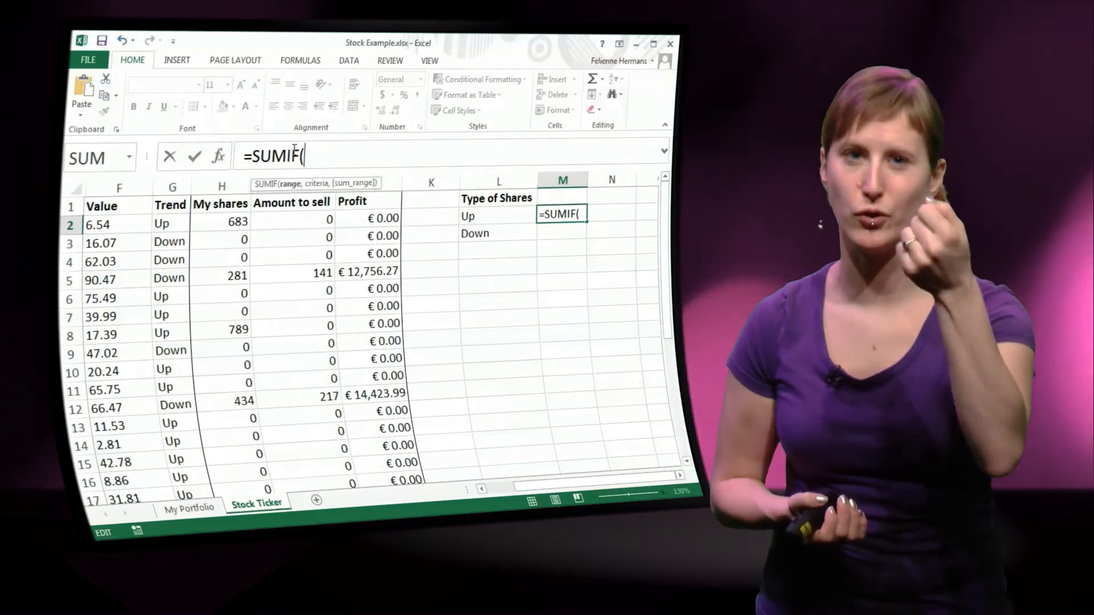
pyautogui.click(171, 186)
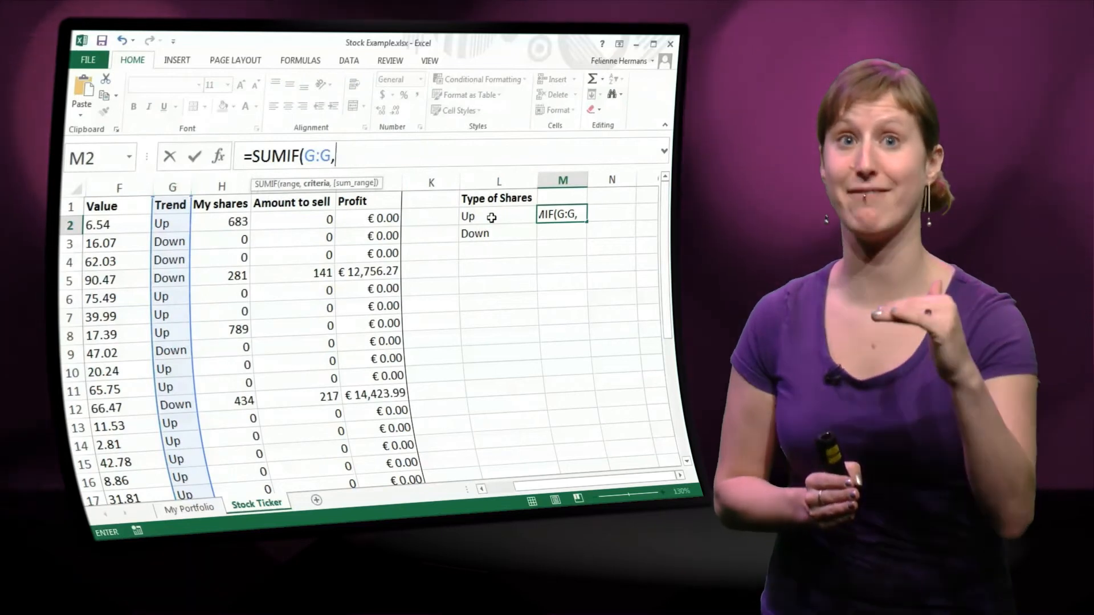
pyautogui.click(467, 216)
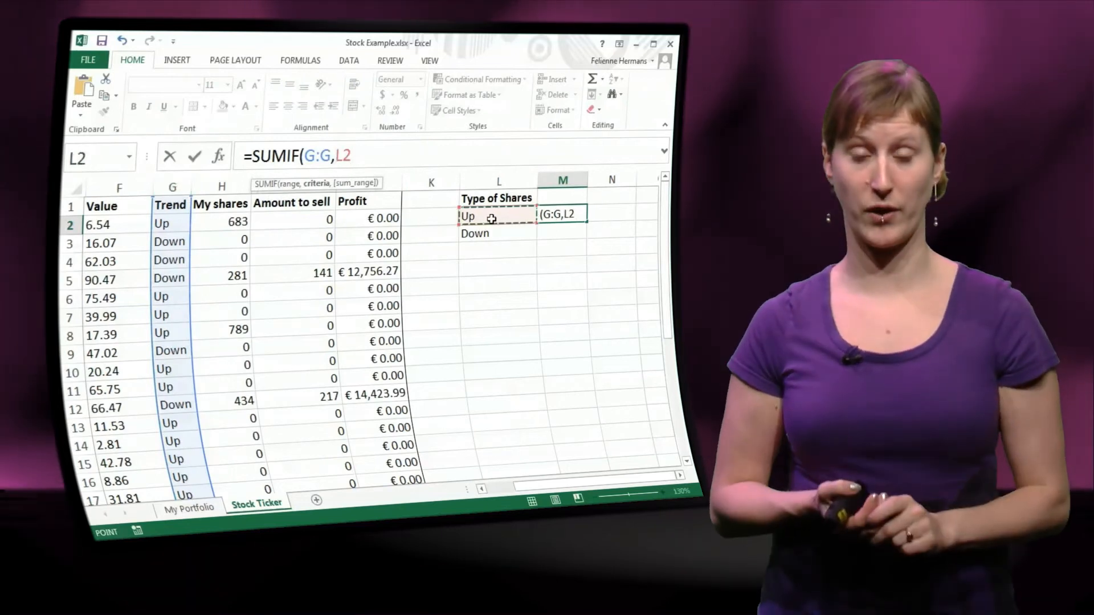
pyautogui.moveTo(170, 289)
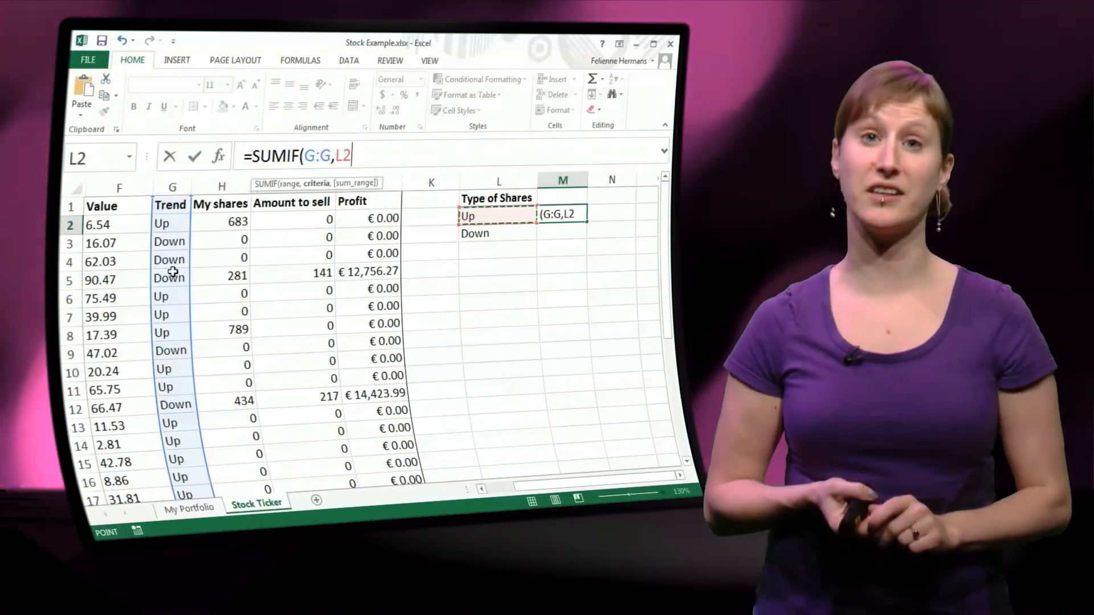
pyautogui.write(',')
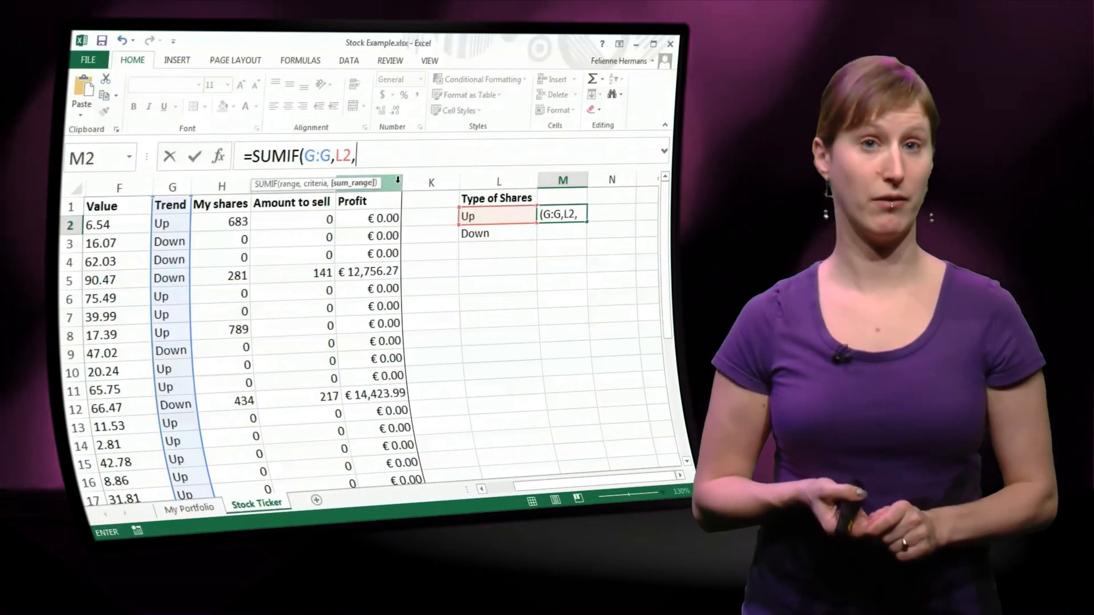
pyautogui.click(222, 185)
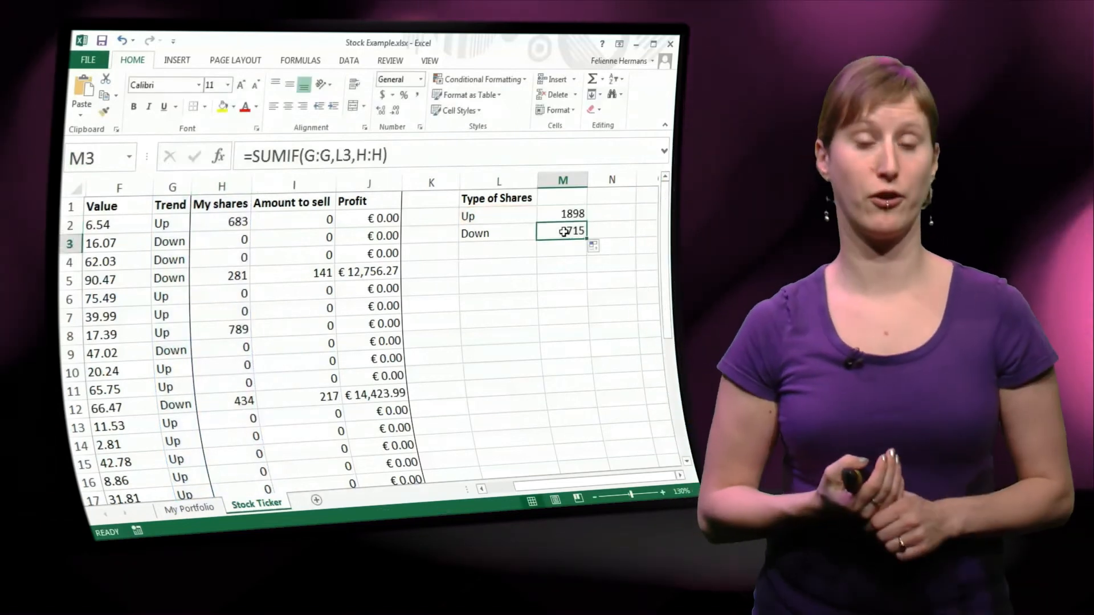
pyautogui.click(562, 213)
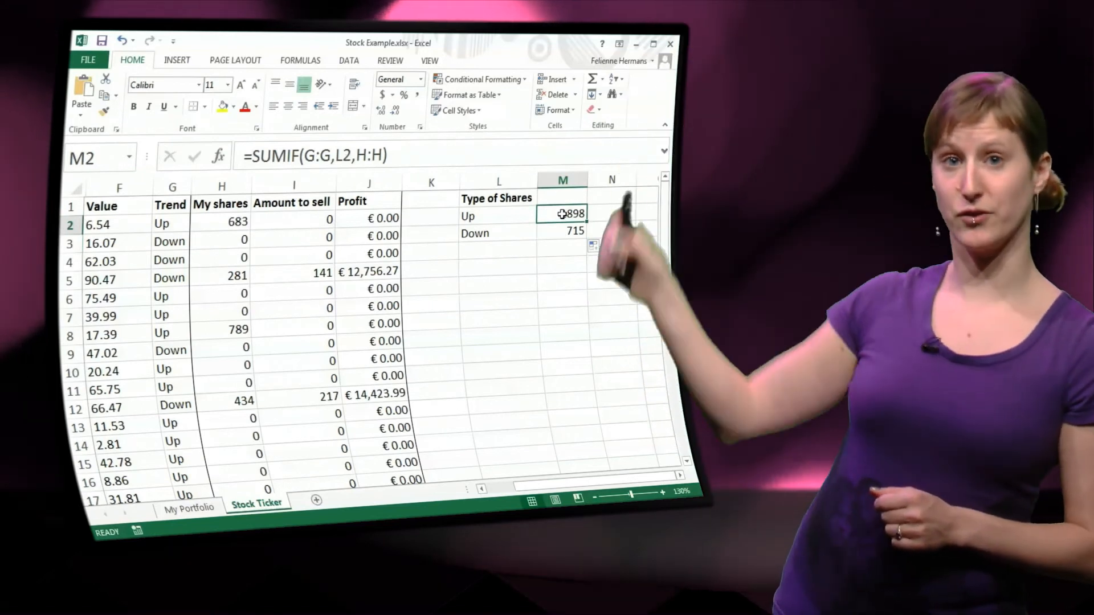